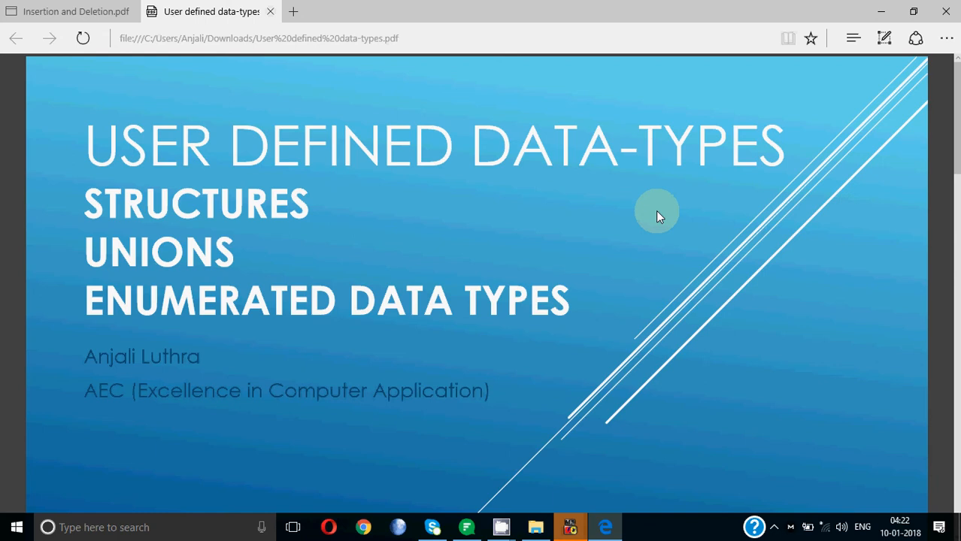
{"action": "mouse_move", "coordinate": [693, 229]}
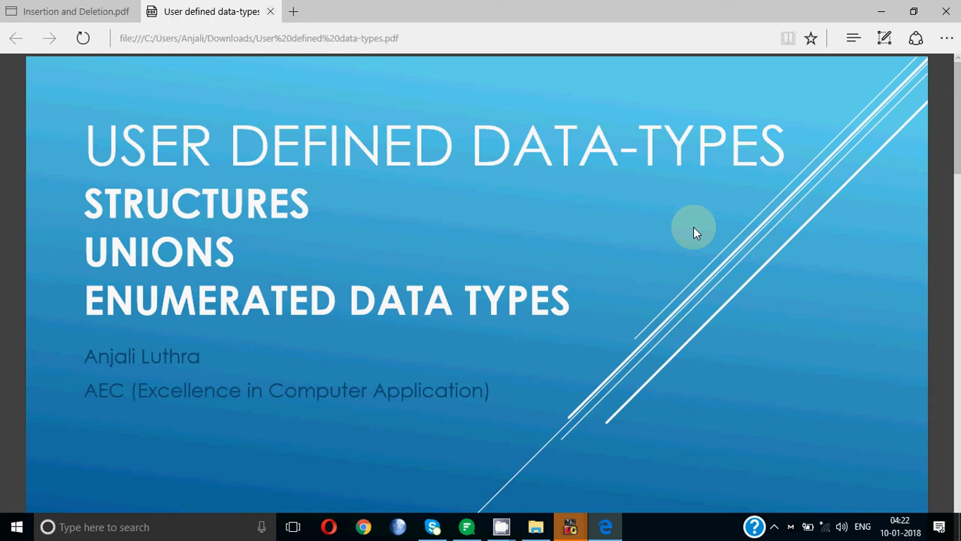
{"action": "mouse_move", "coordinate": [570, 262]}
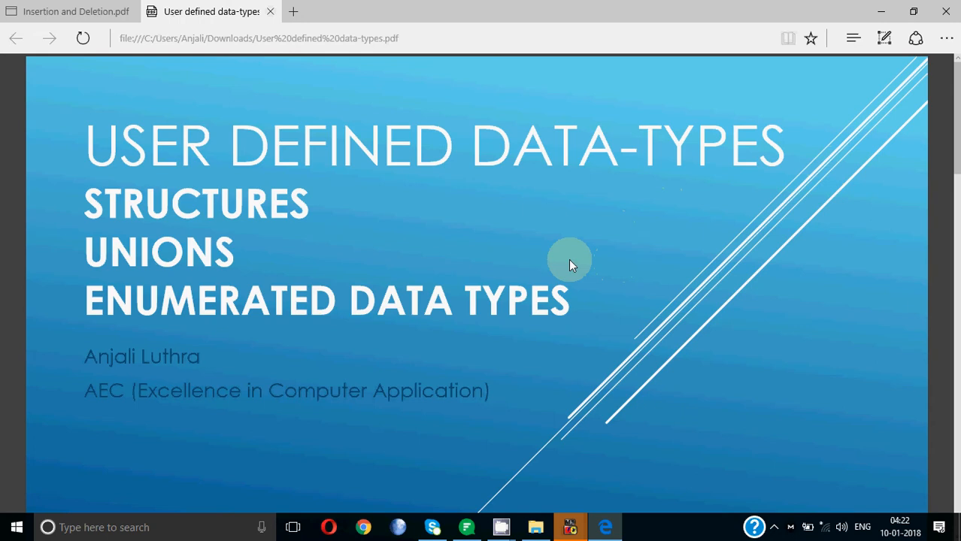
{"action": "mouse_move", "coordinate": [268, 290]}
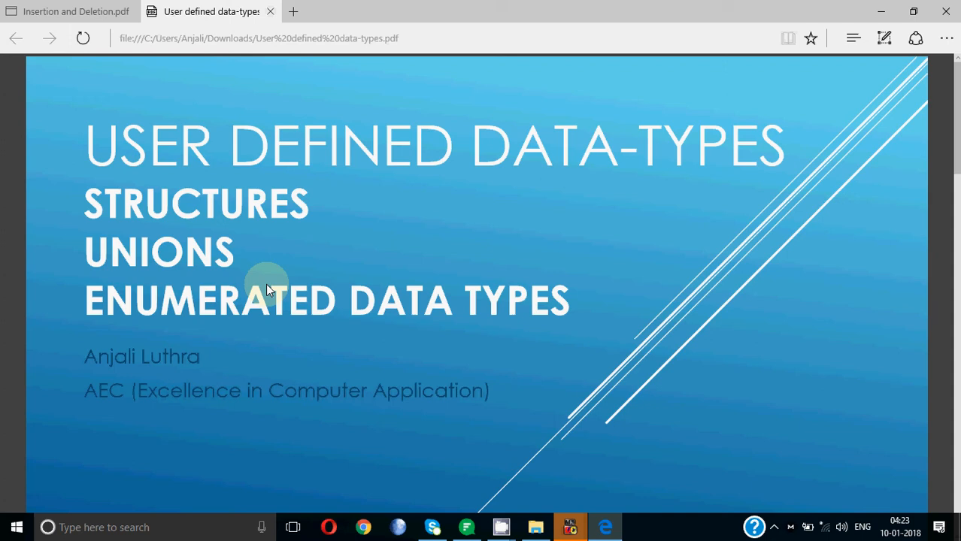
- Scroll down the PDF to the Structures slide with the struct template and Student example
{"action": "scroll", "scroll_direction": "down", "scroll_amount": 3}
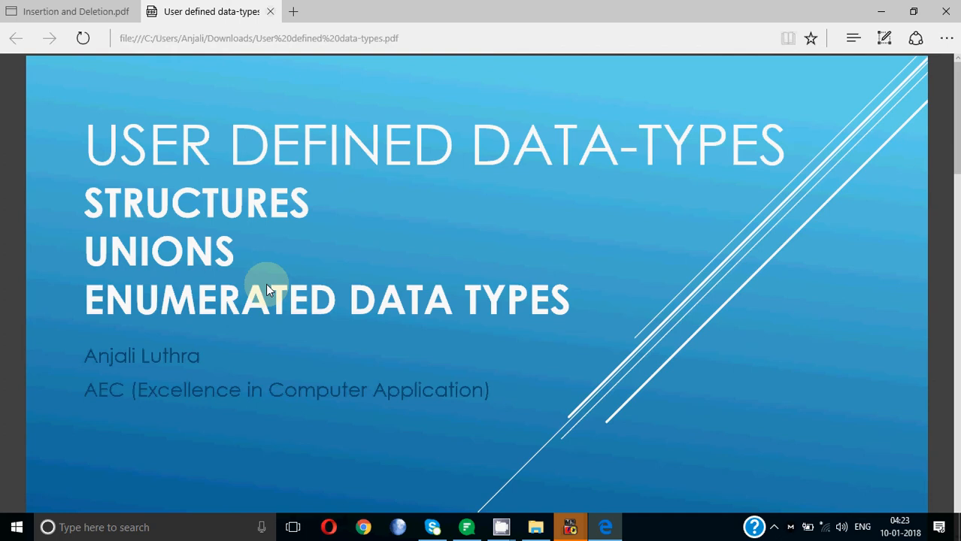
{"action": "scroll", "scroll_direction": "down", "scroll_amount": 3}
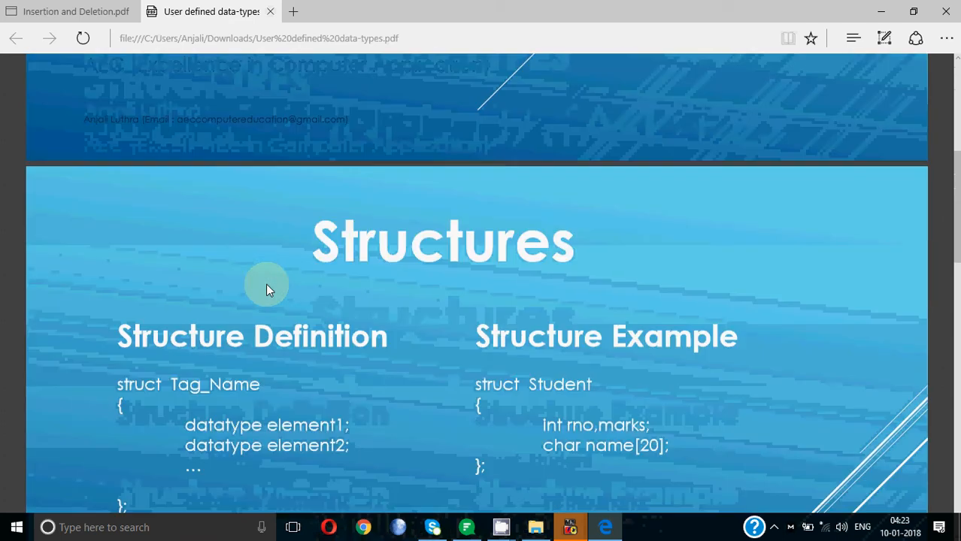
{"action": "scroll", "scroll_direction": "down", "scroll_amount": 3}
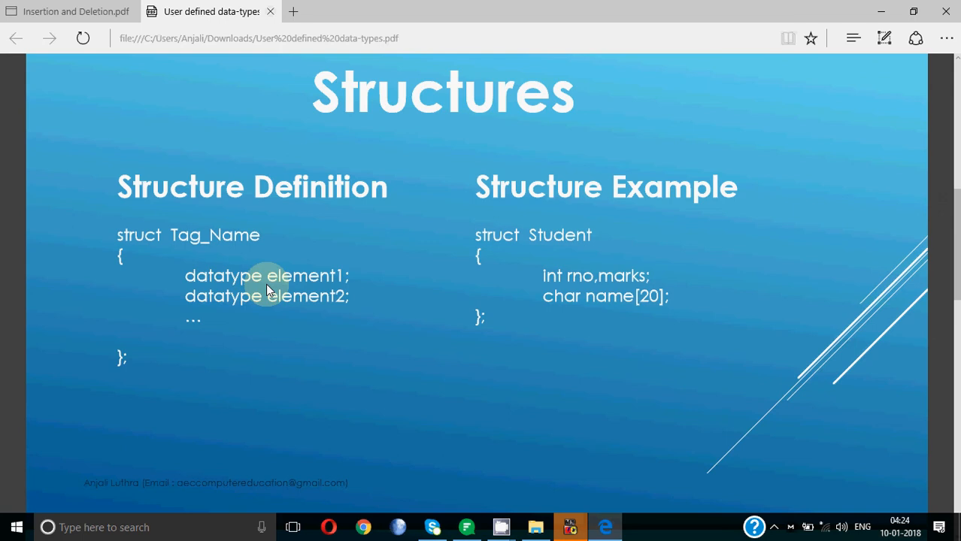
{"action": "mouse_move", "coordinate": [122, 237]}
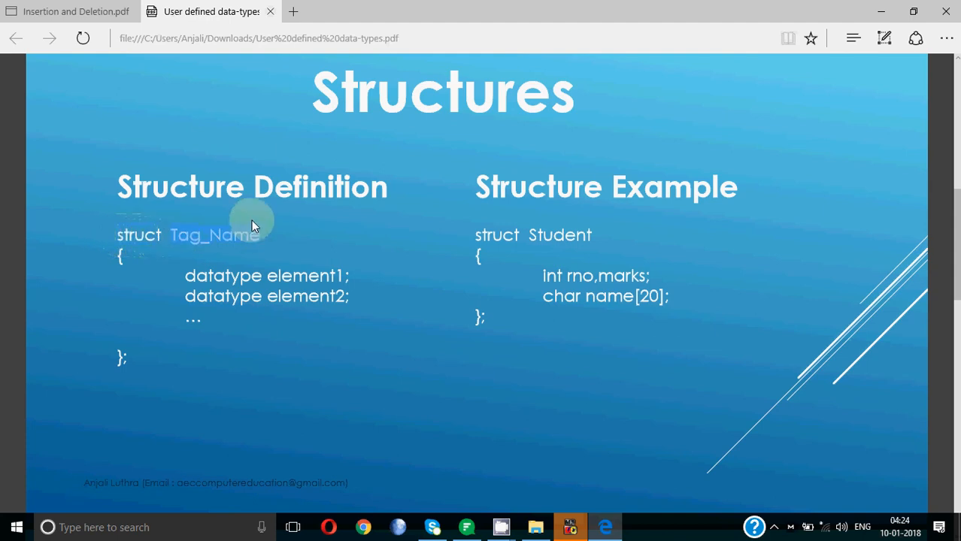
{"action": "mouse_move", "coordinate": [214, 241]}
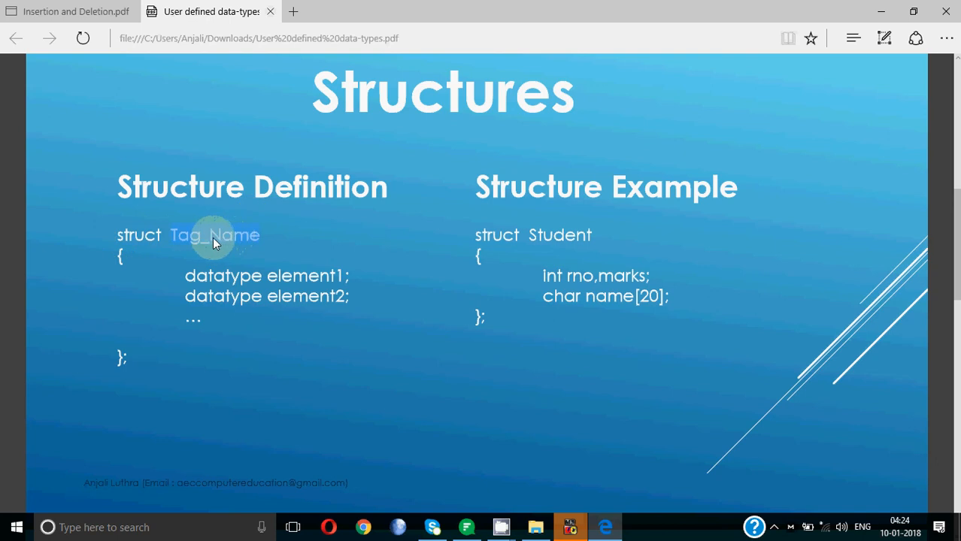
{"action": "mouse_move", "coordinate": [221, 249]}
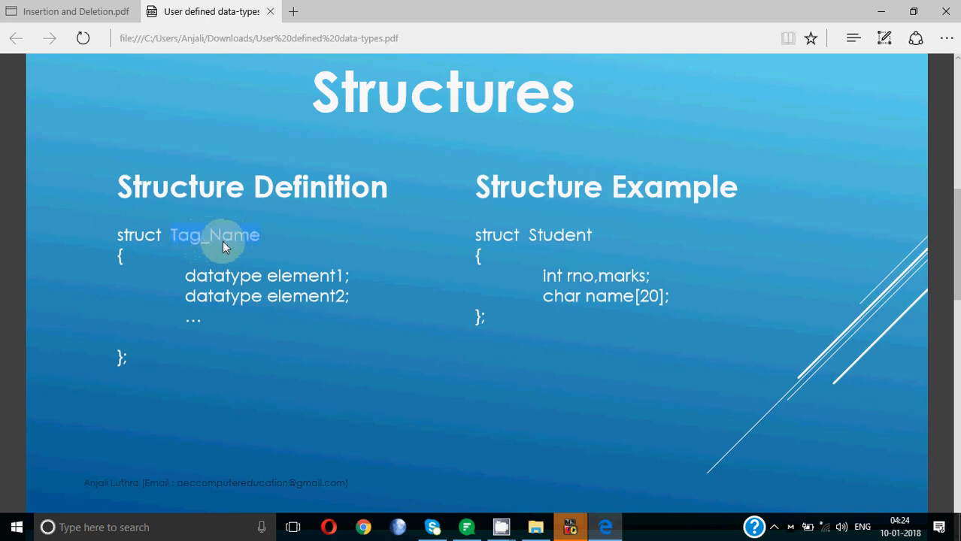
{"action": "mouse_move", "coordinate": [127, 269]}
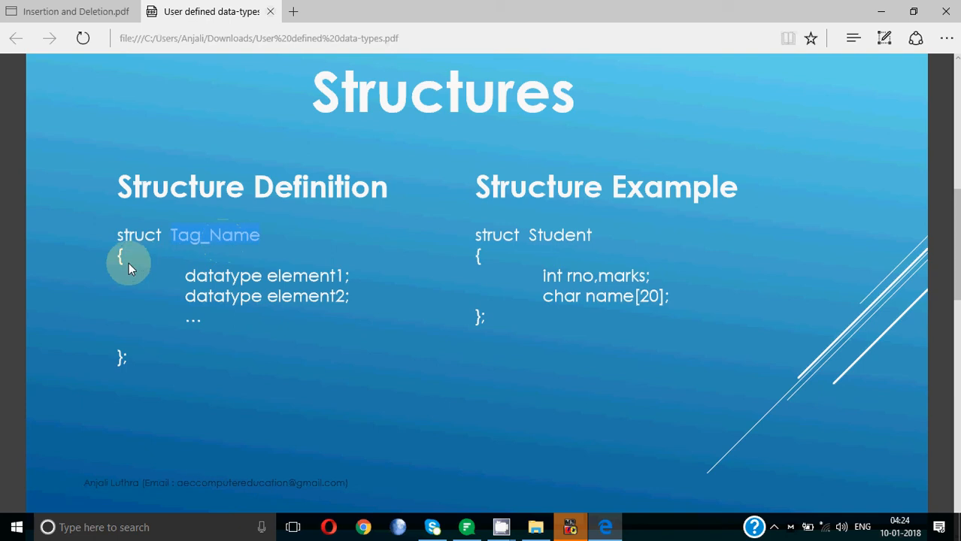
{"action": "mouse_move", "coordinate": [248, 276]}
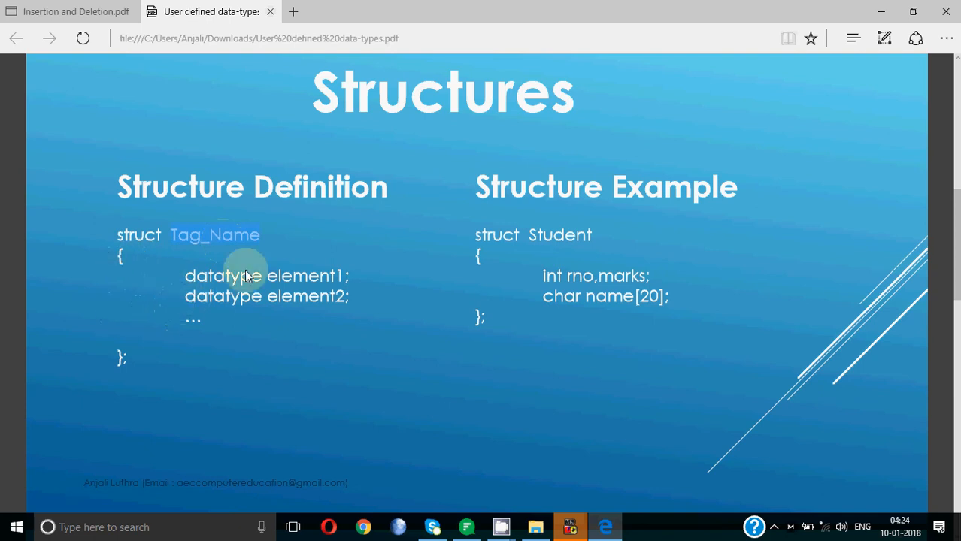
{"action": "mouse_move", "coordinate": [141, 364]}
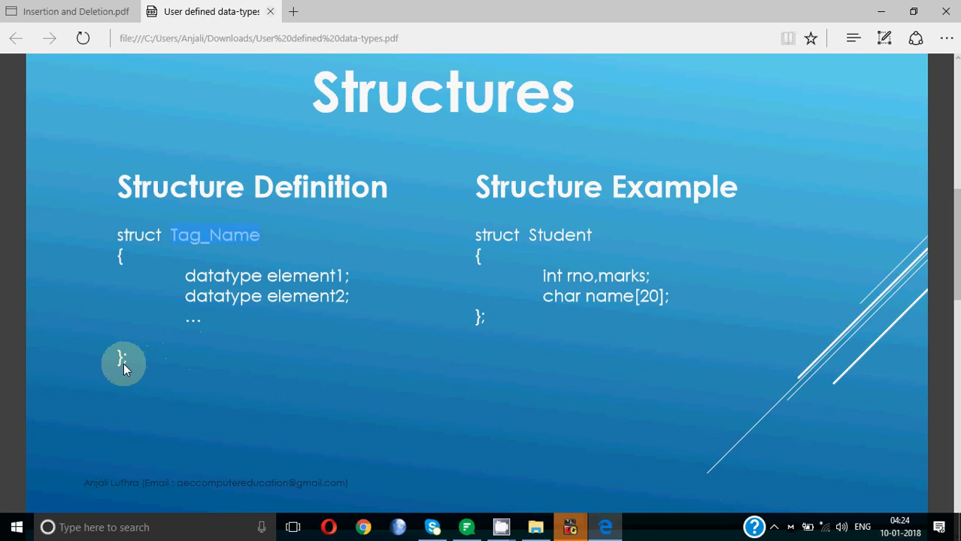
{"action": "mouse_move", "coordinate": [591, 229]}
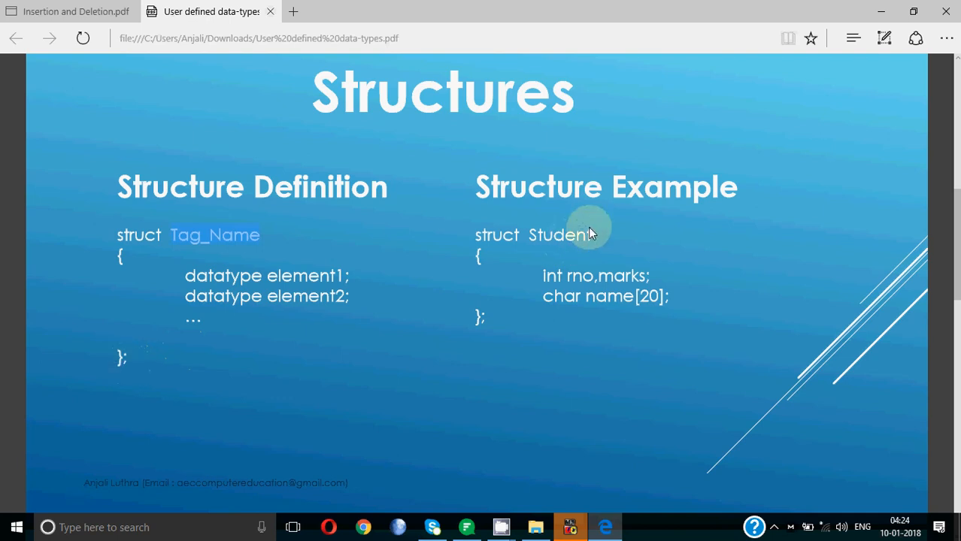
{"action": "mouse_move", "coordinate": [493, 251]}
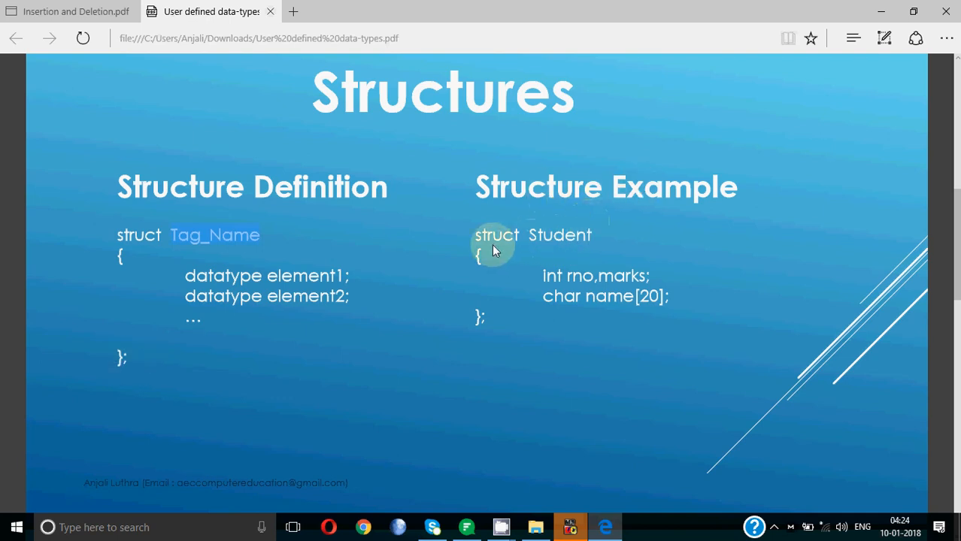
{"action": "mouse_move", "coordinate": [498, 237]}
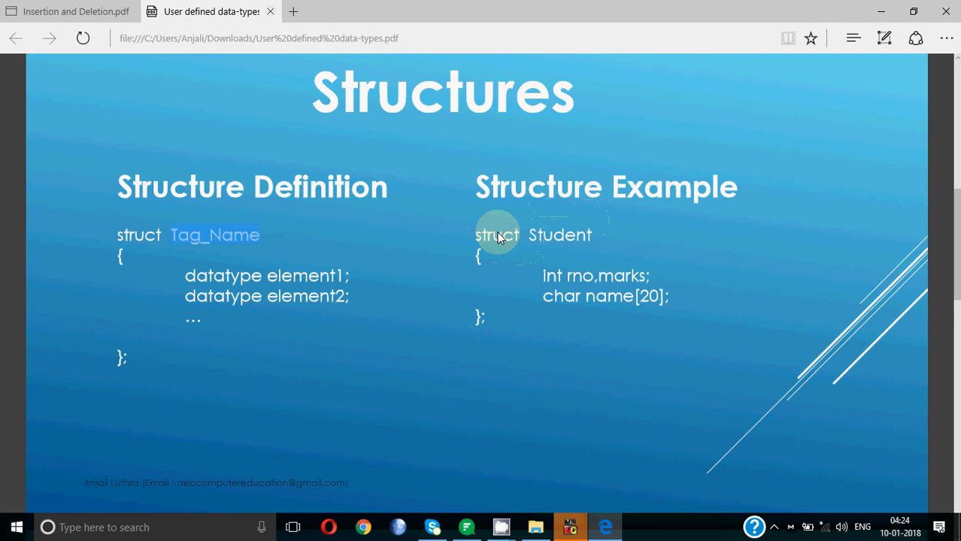
{"action": "mouse_move", "coordinate": [587, 239]}
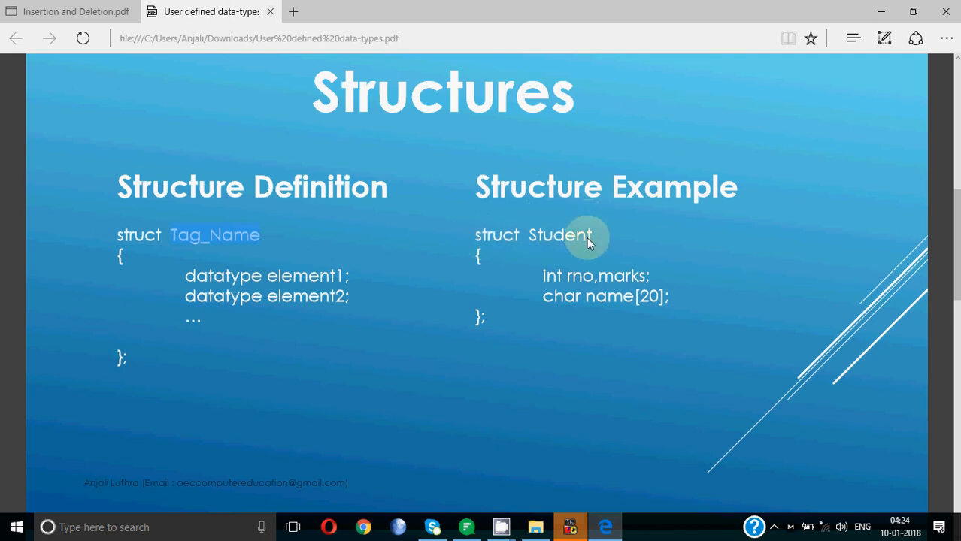
{"action": "mouse_move", "coordinate": [549, 288]}
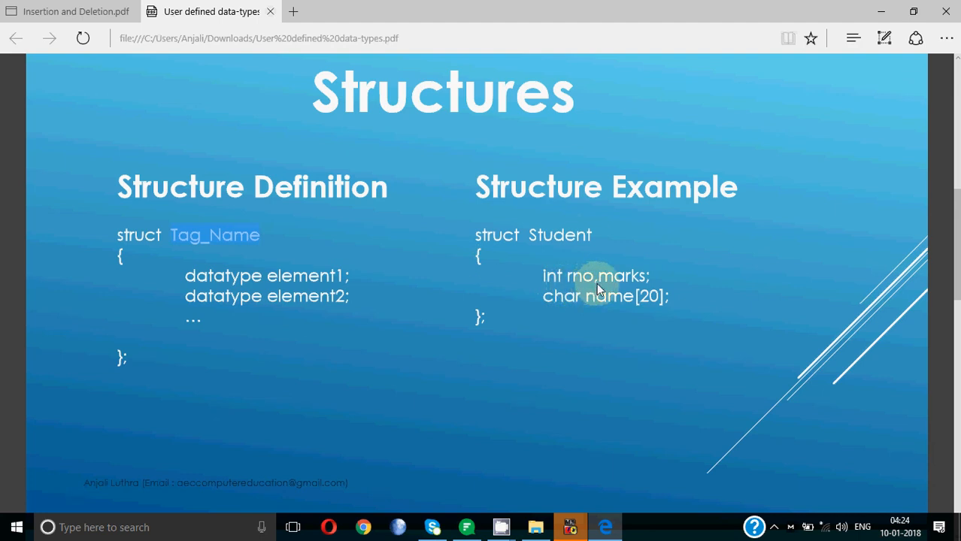
{"action": "mouse_move", "coordinate": [611, 309]}
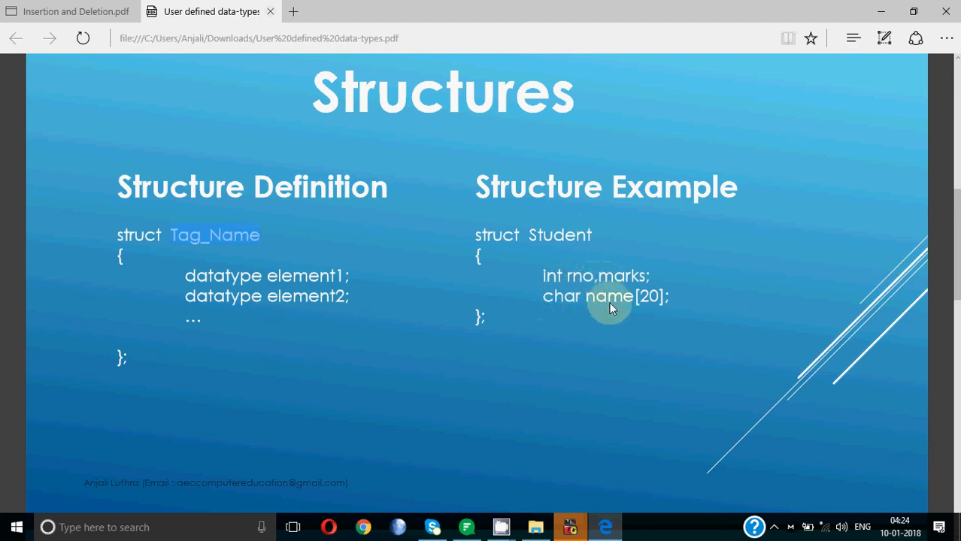
{"action": "mouse_move", "coordinate": [660, 308]}
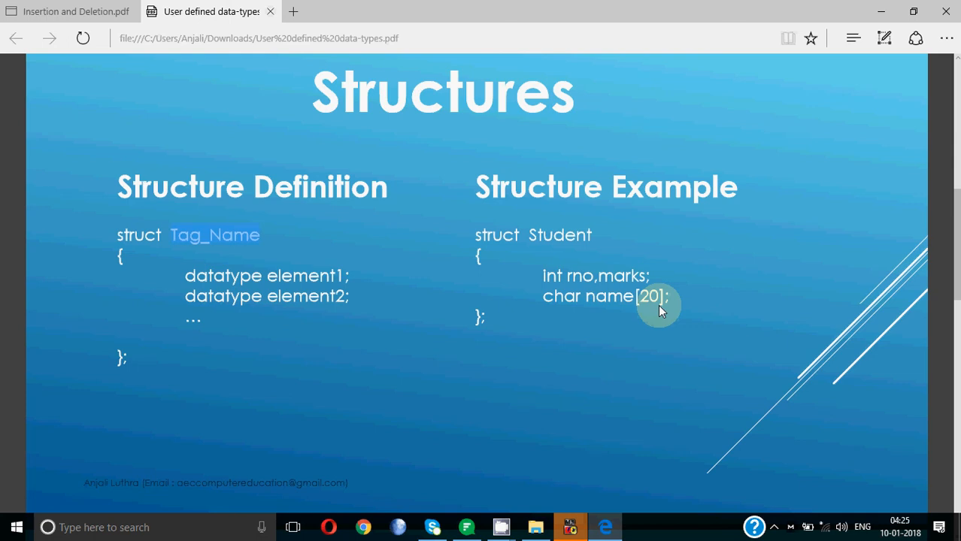
{"action": "scroll", "scroll_direction": "down", "scroll_amount": 3}
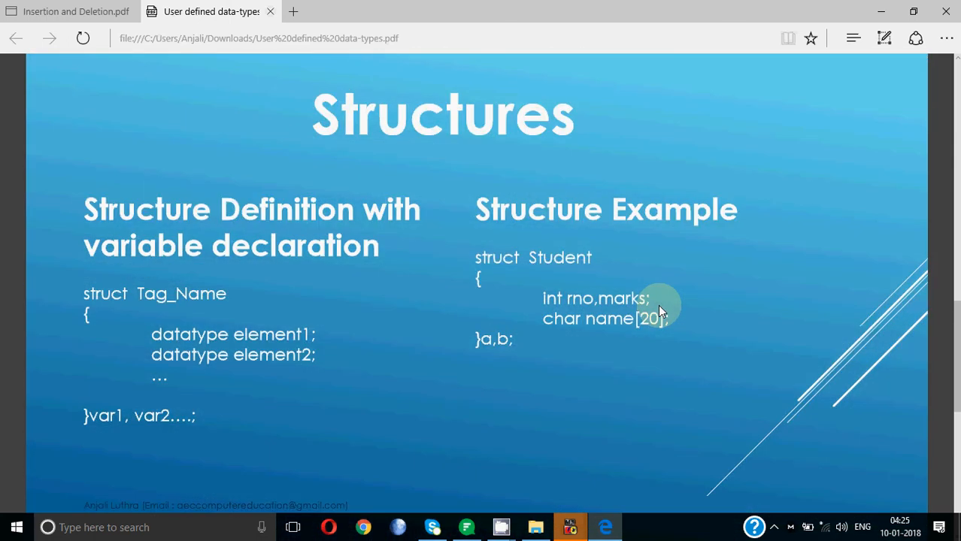
{"action": "mouse_move", "coordinate": [459, 222]}
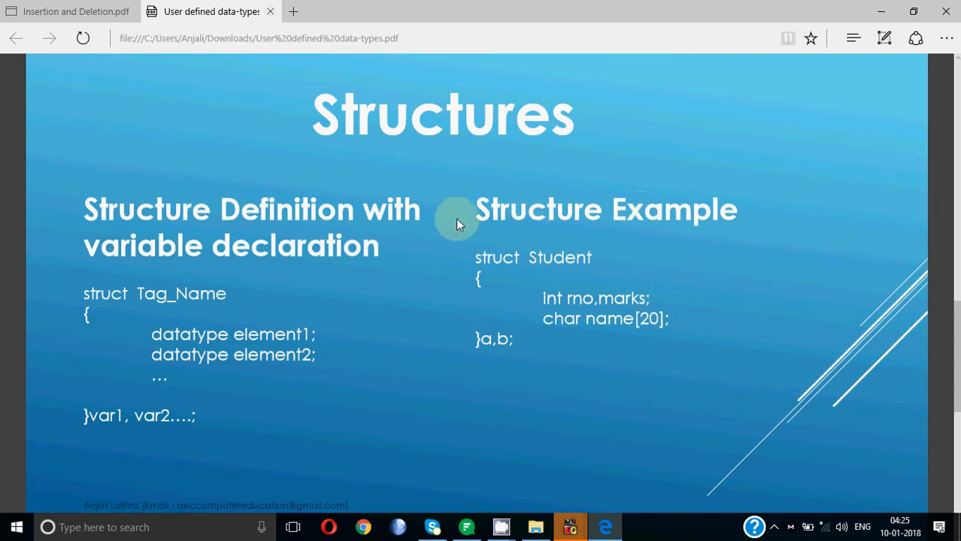
{"action": "mouse_move", "coordinate": [136, 383]}
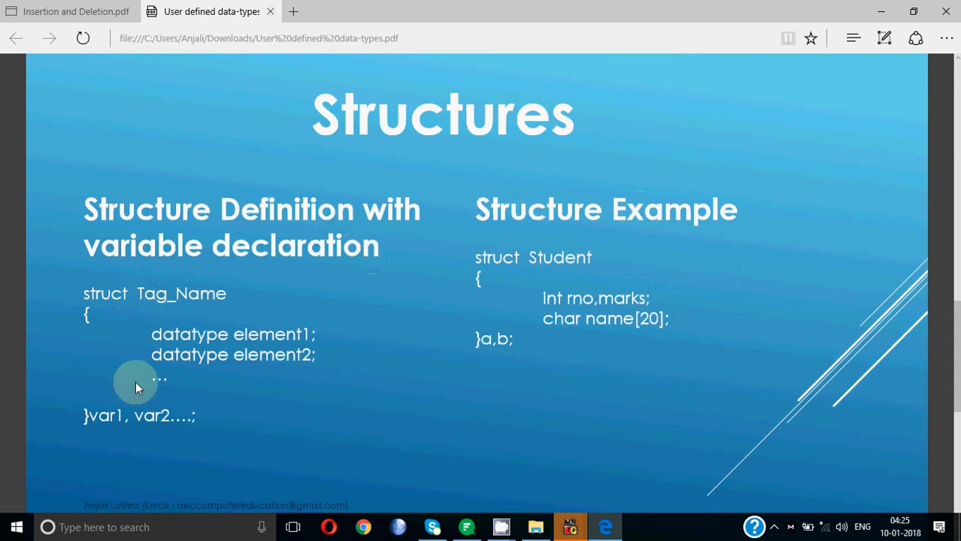
{"action": "mouse_move", "coordinate": [104, 307]}
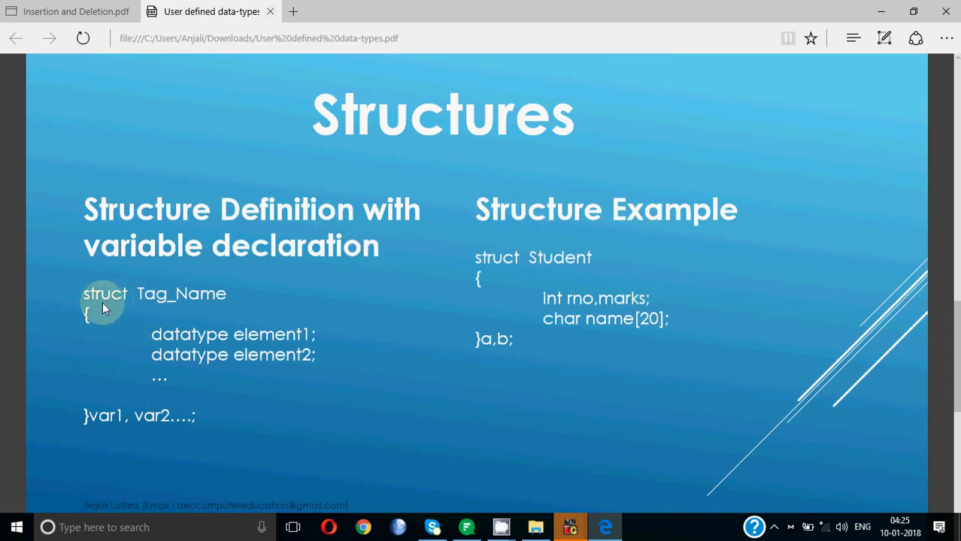
{"action": "mouse_move", "coordinate": [89, 440]}
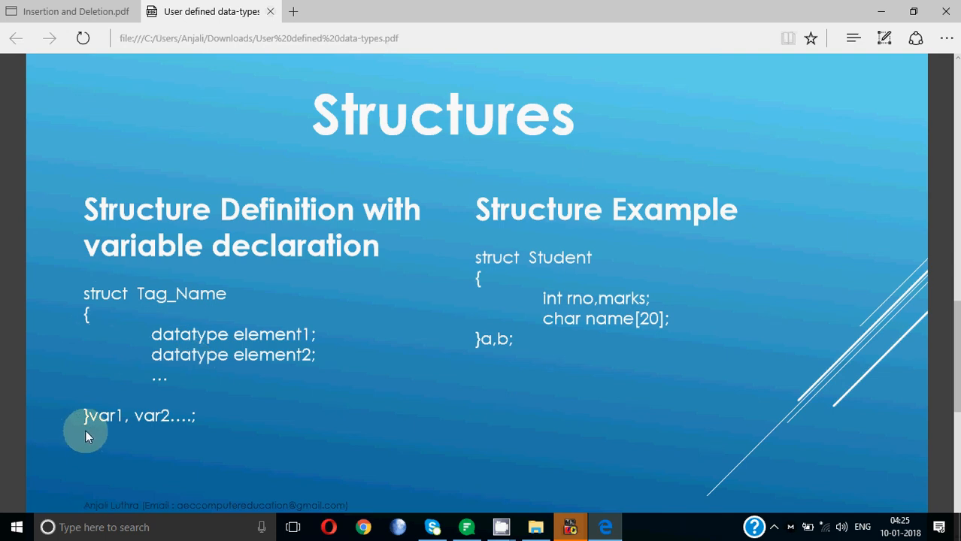
{"action": "mouse_move", "coordinate": [184, 427]}
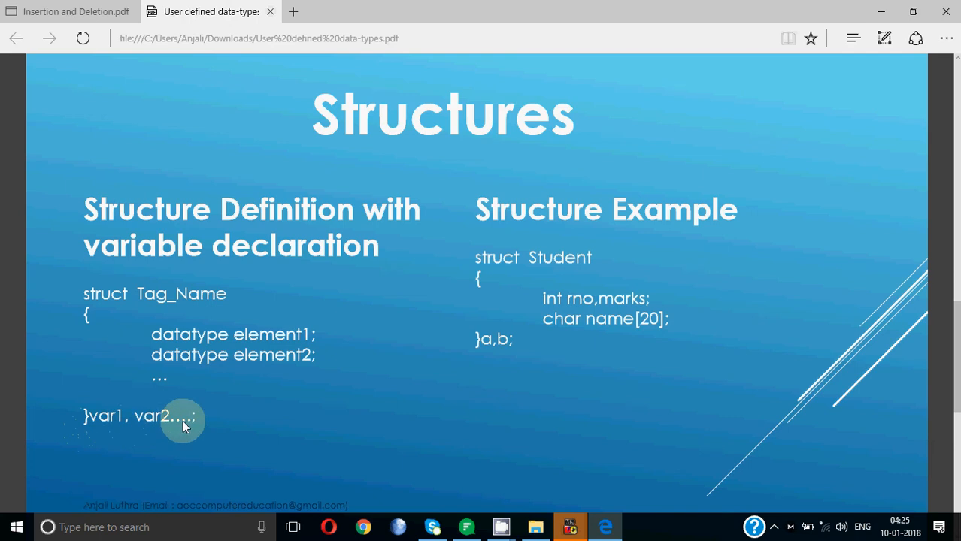
{"action": "mouse_move", "coordinate": [259, 421]}
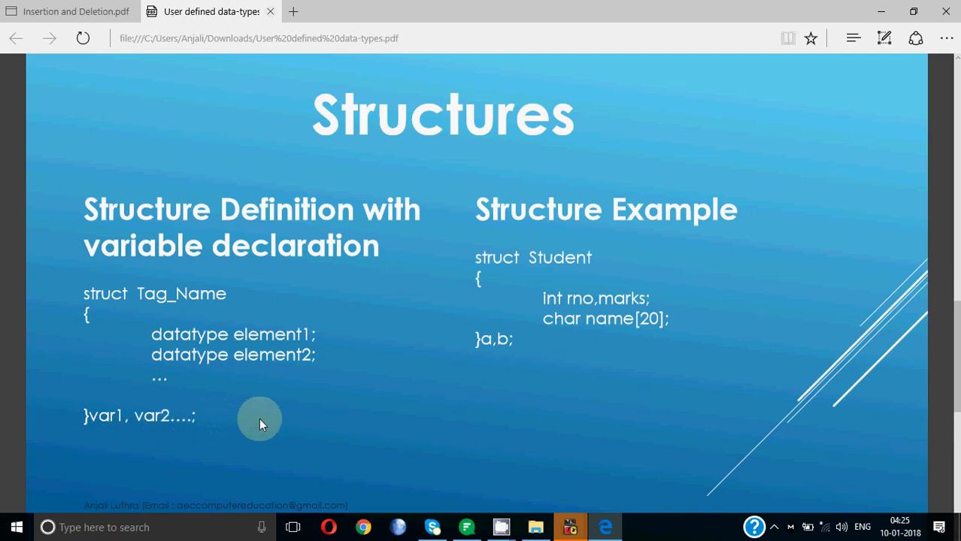
{"action": "mouse_move", "coordinate": [497, 272]}
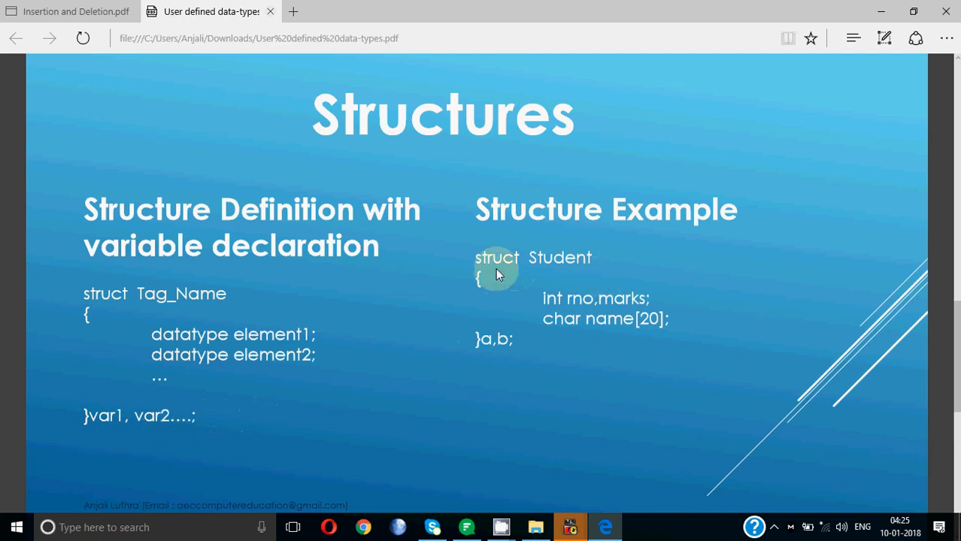
{"action": "mouse_move", "coordinate": [465, 355]}
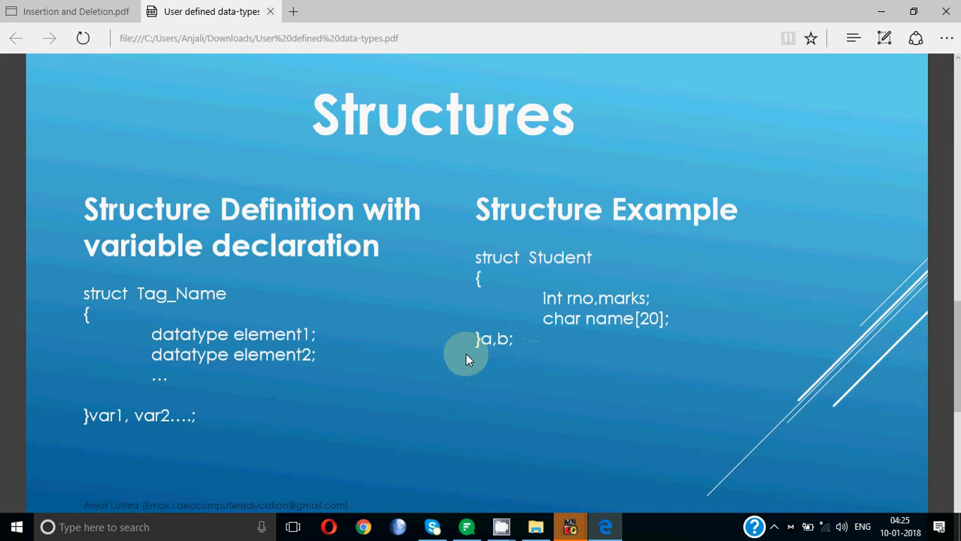
{"action": "mouse_move", "coordinate": [508, 354]}
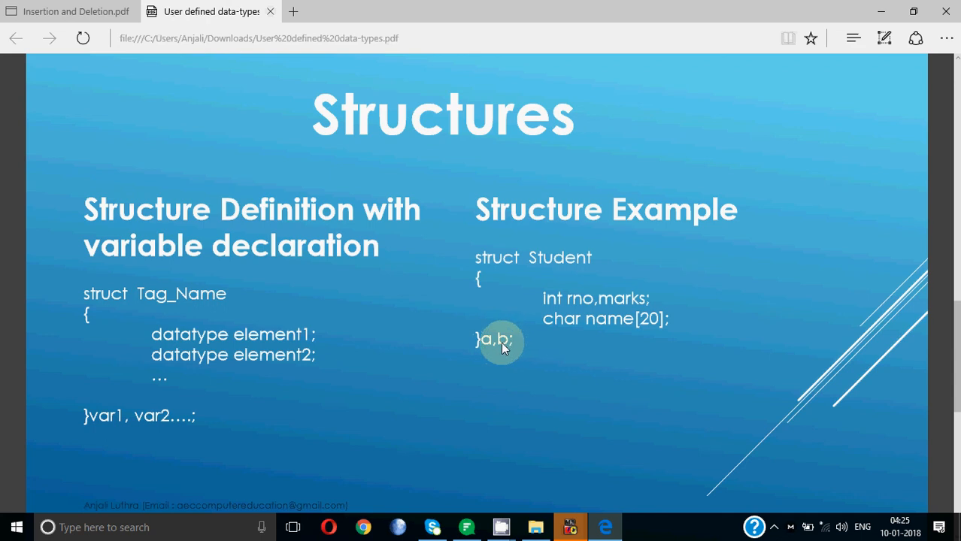
{"action": "mouse_move", "coordinate": [495, 354]}
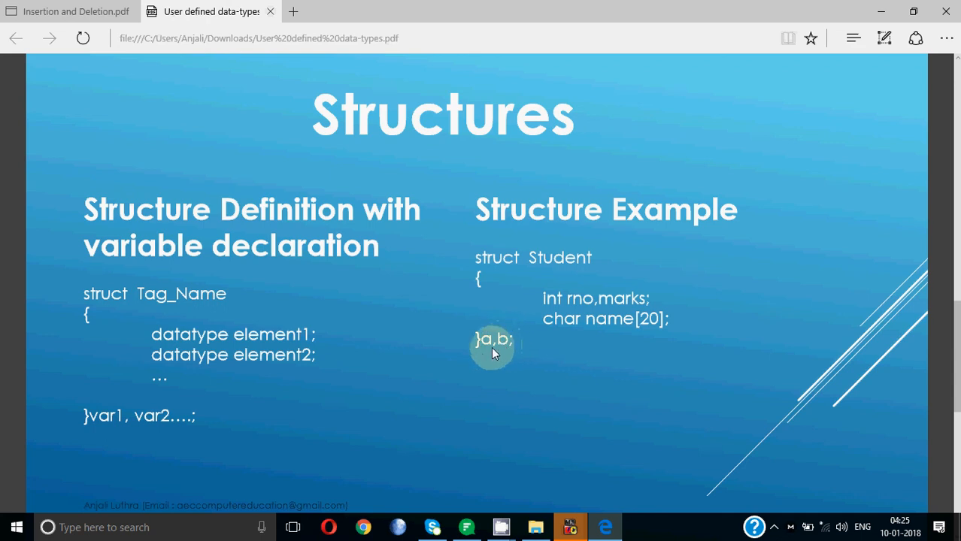
{"action": "mouse_move", "coordinate": [485, 342]}
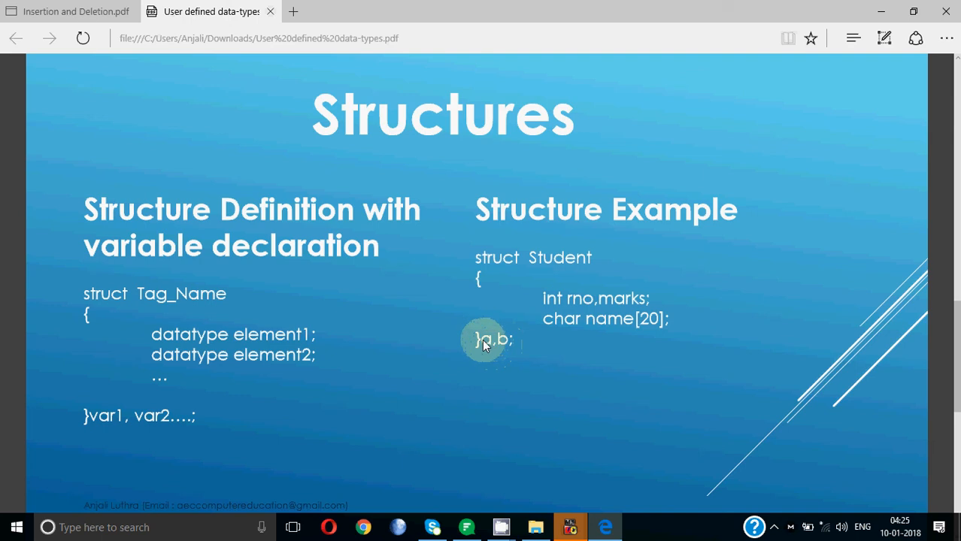
{"action": "mouse_move", "coordinate": [620, 289]}
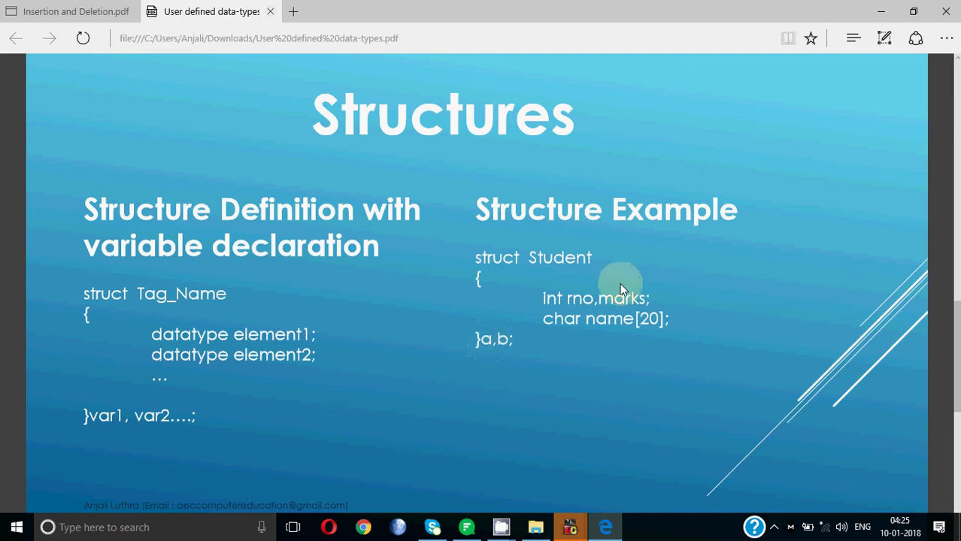
{"action": "mouse_move", "coordinate": [593, 307]}
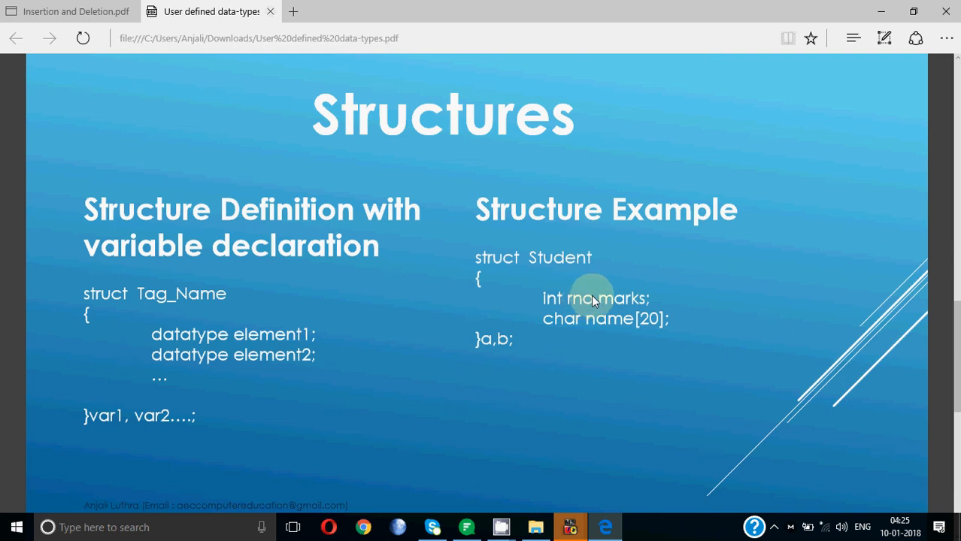
{"action": "mouse_move", "coordinate": [647, 322]}
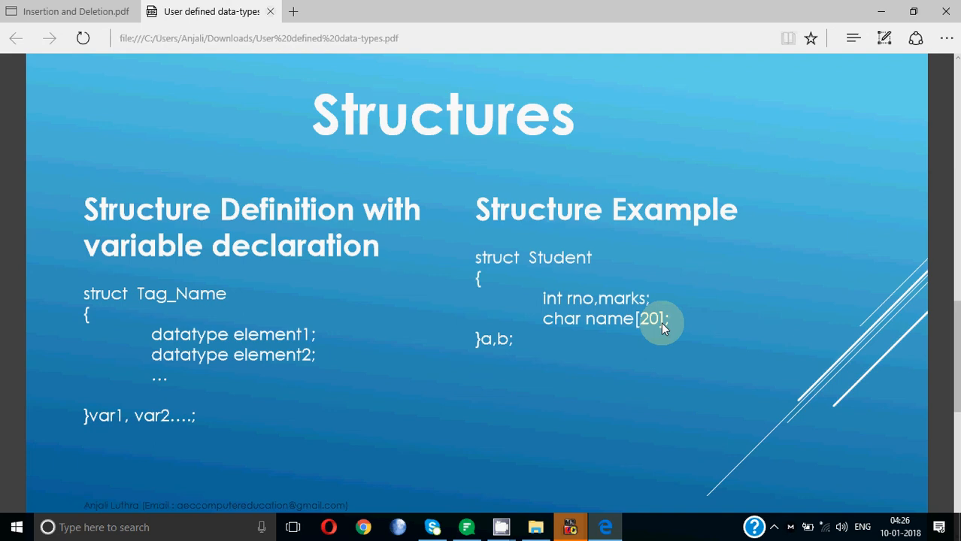
{"action": "mouse_move", "coordinate": [549, 289]}
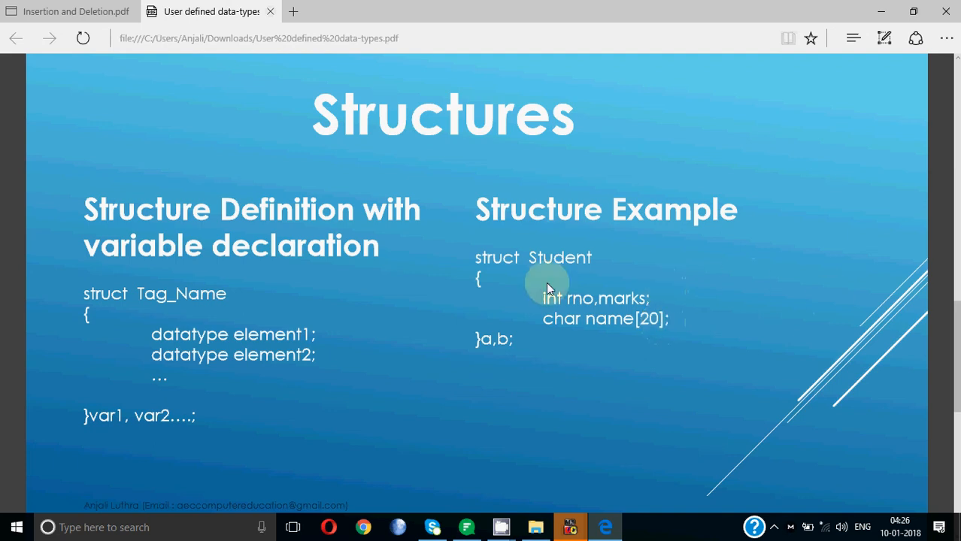
{"action": "mouse_move", "coordinate": [516, 340]}
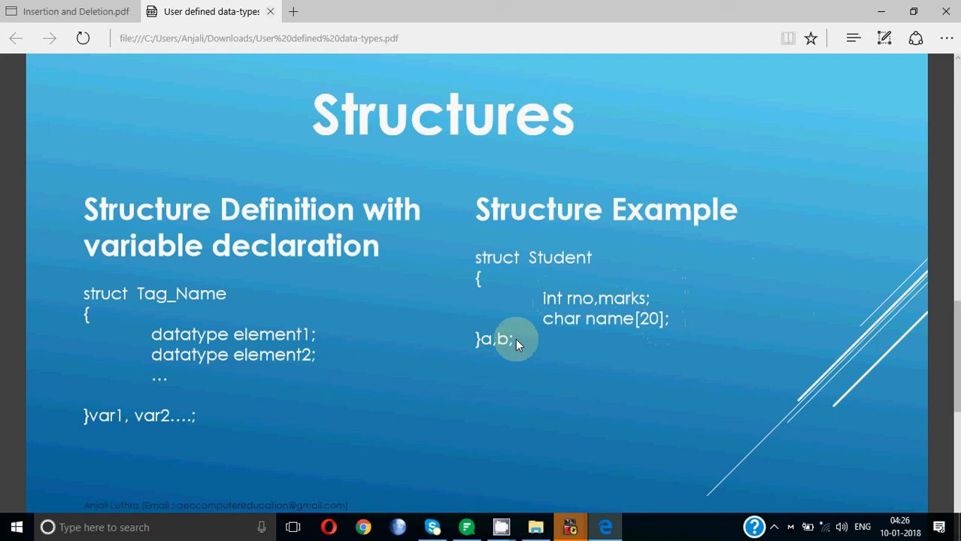
{"action": "mouse_move", "coordinate": [487, 339]}
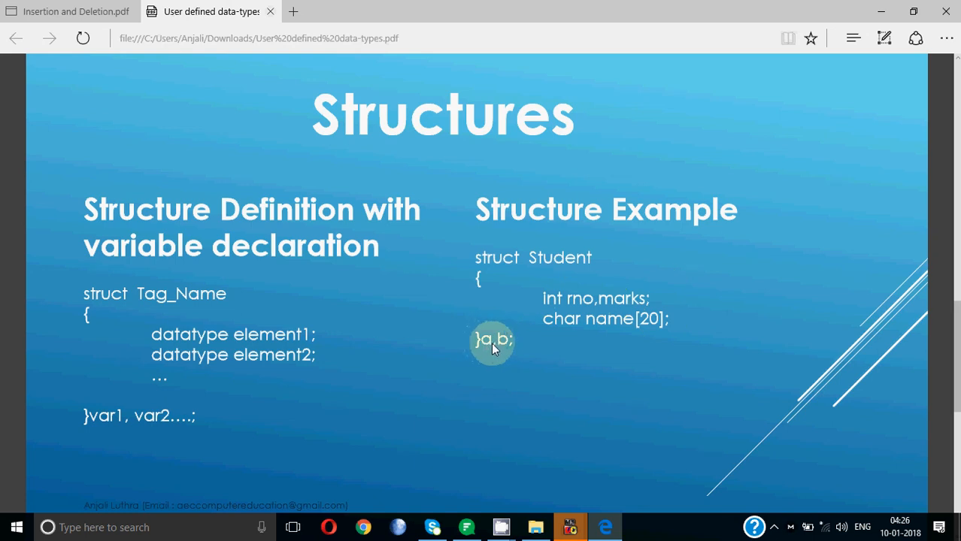
{"action": "mouse_move", "coordinate": [504, 348]}
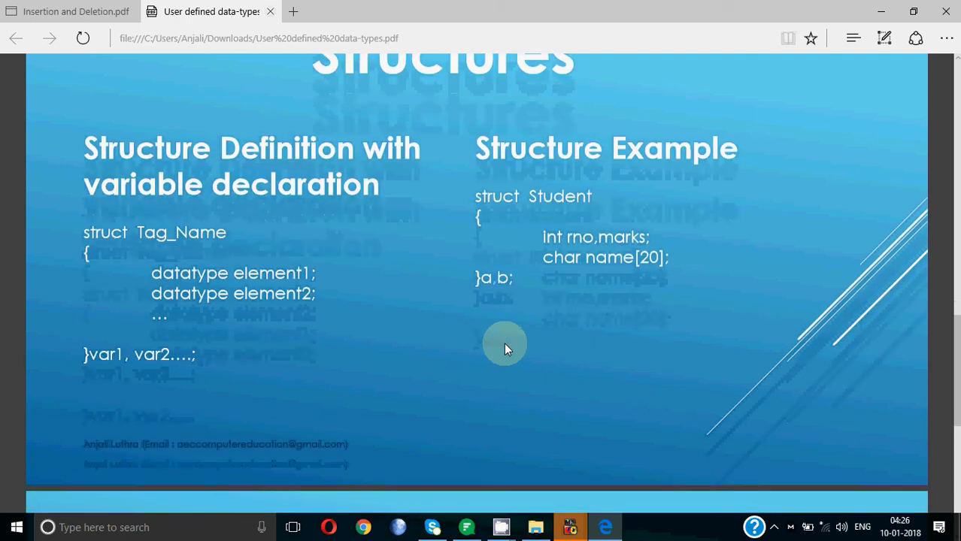
- Scroll through the PDF back to the Structures slide declaring Student variables a and b
{"action": "scroll", "scroll_direction": "down", "scroll_amount": 3}
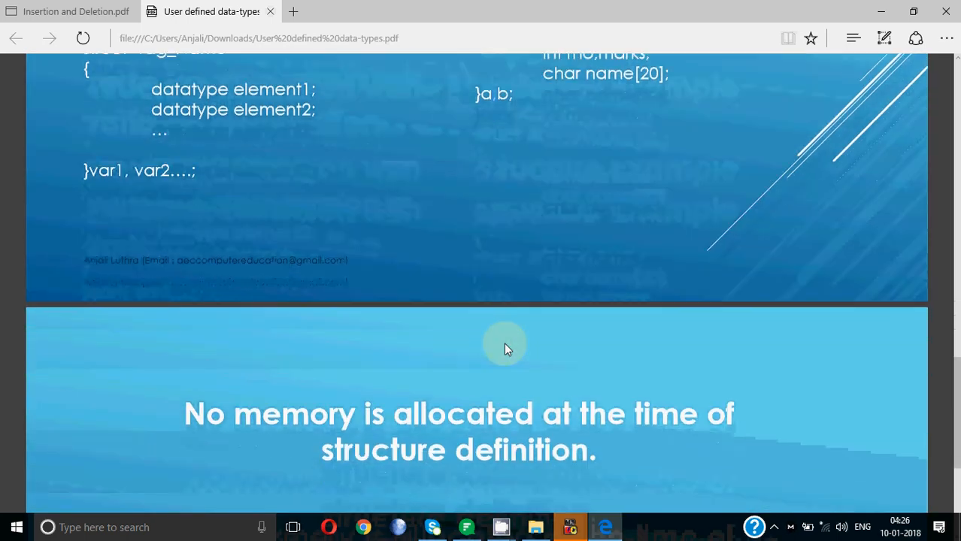
{"action": "scroll", "scroll_direction": "down", "scroll_amount": 3}
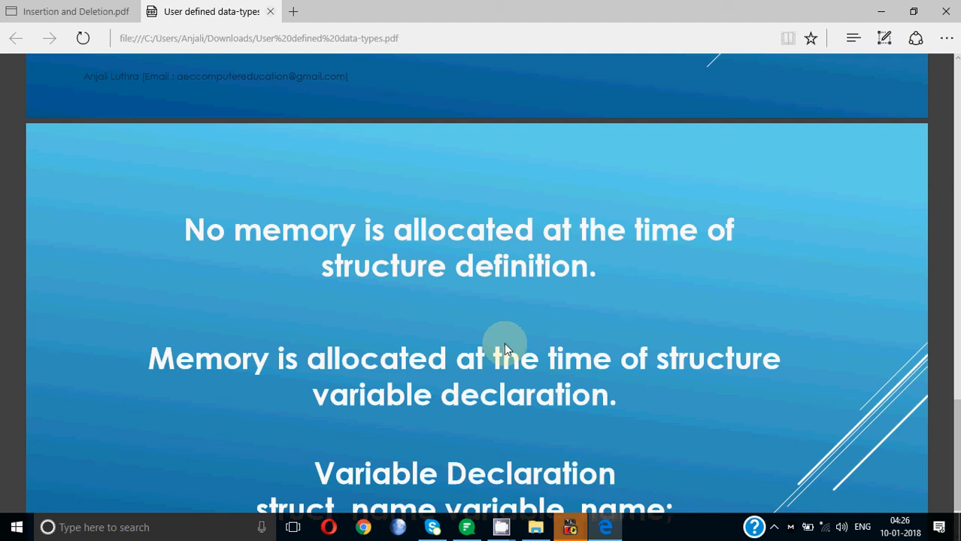
{"action": "scroll", "scroll_direction": "down", "scroll_amount": 3}
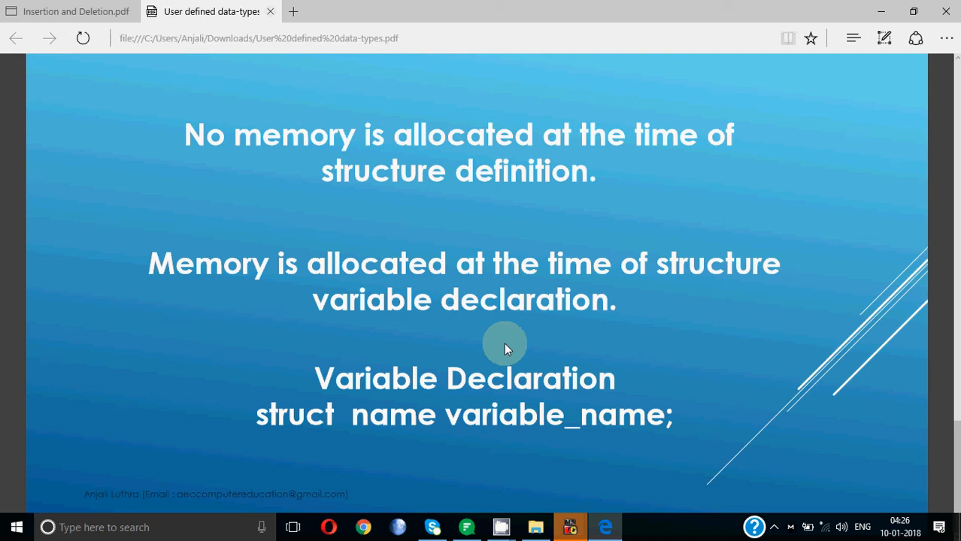
{"action": "scroll", "scroll_direction": "up", "scroll_amount": 3}
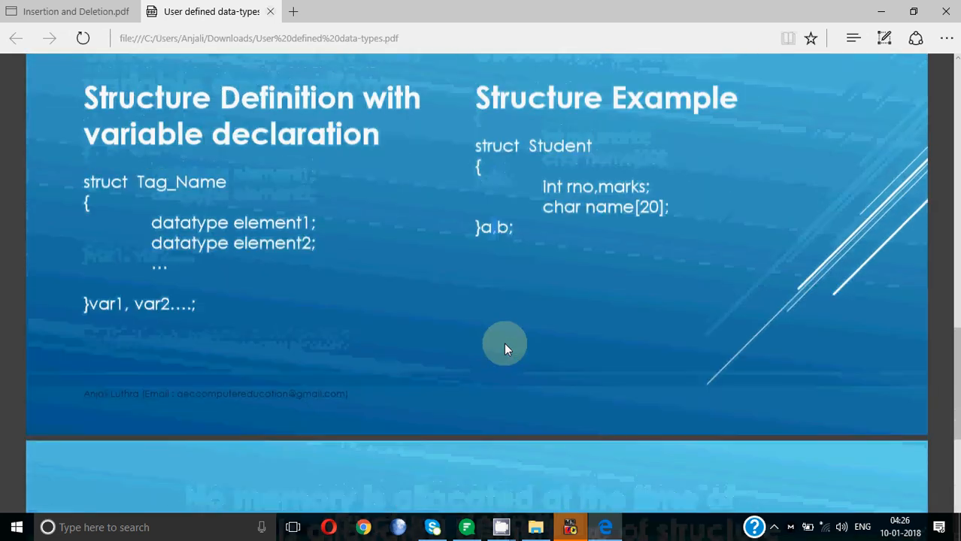
{"action": "scroll", "scroll_direction": "up", "scroll_amount": 3}
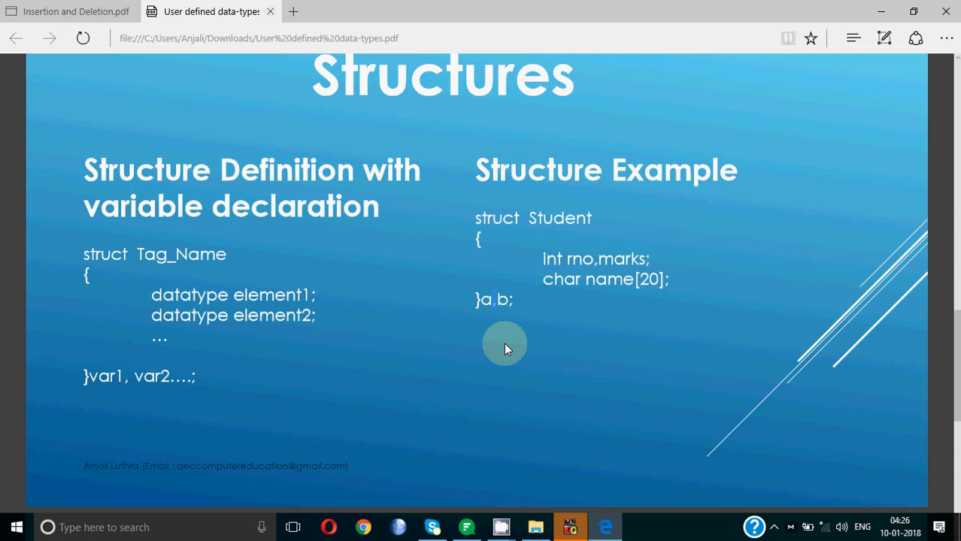
{"action": "scroll", "scroll_direction": "down", "scroll_amount": 3}
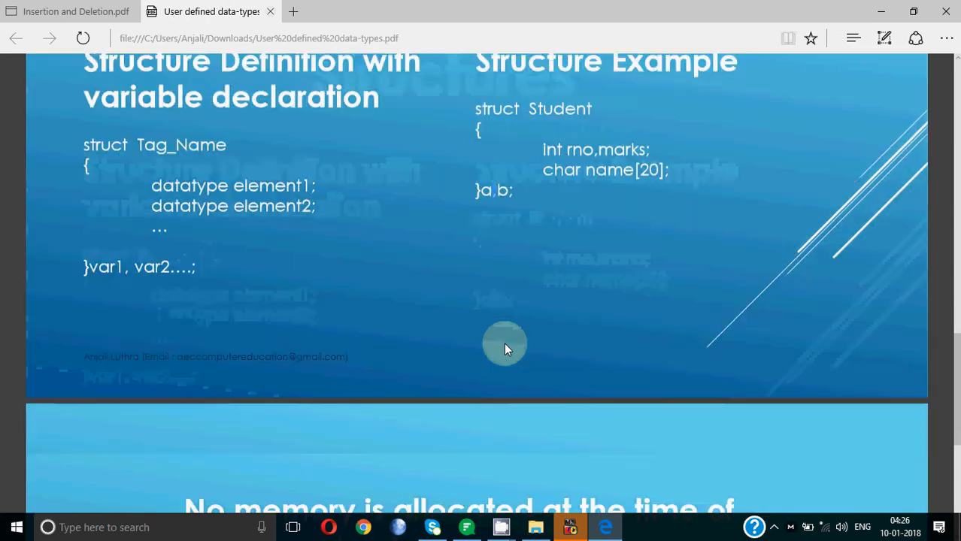
{"action": "scroll", "scroll_direction": "down", "scroll_amount": 3}
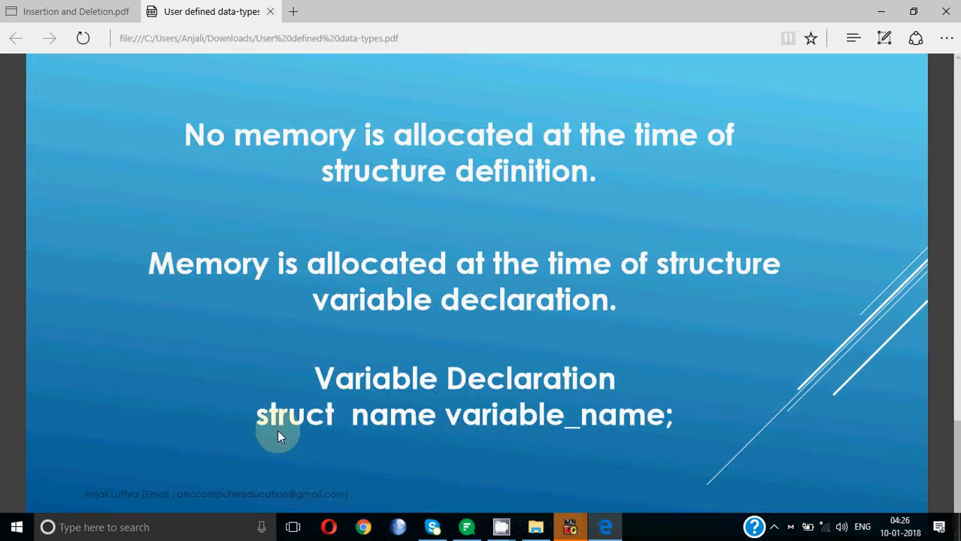
{"action": "mouse_move", "coordinate": [368, 421]}
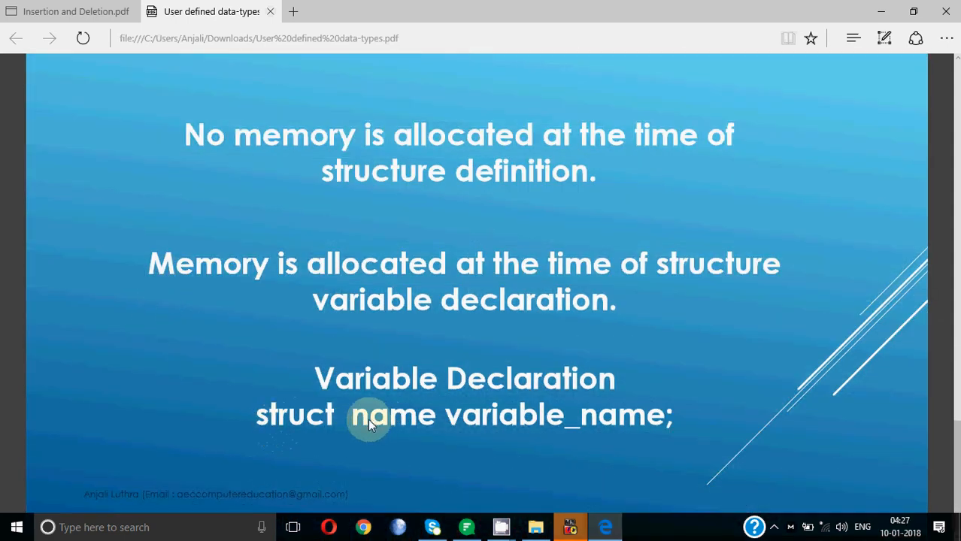
{"action": "mouse_move", "coordinate": [541, 433]}
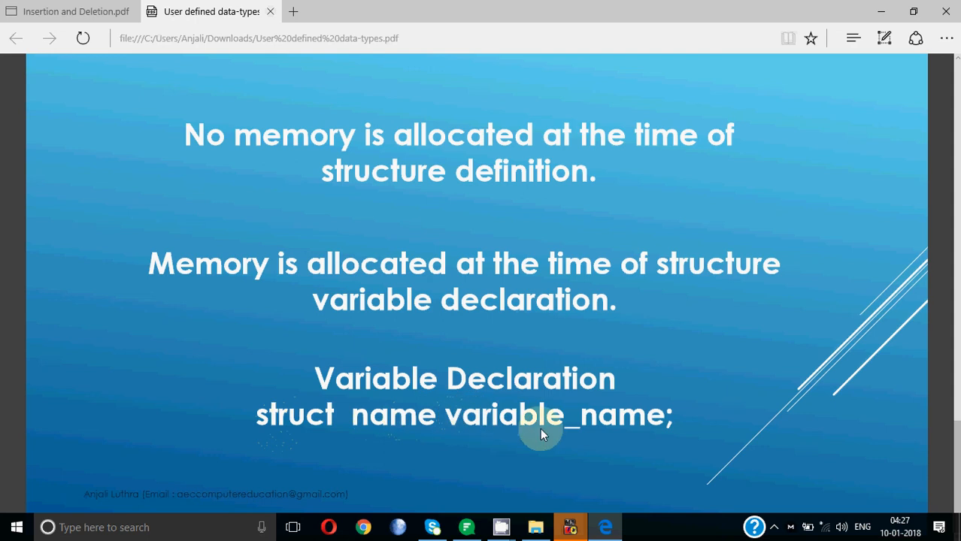
{"action": "mouse_move", "coordinate": [579, 436]}
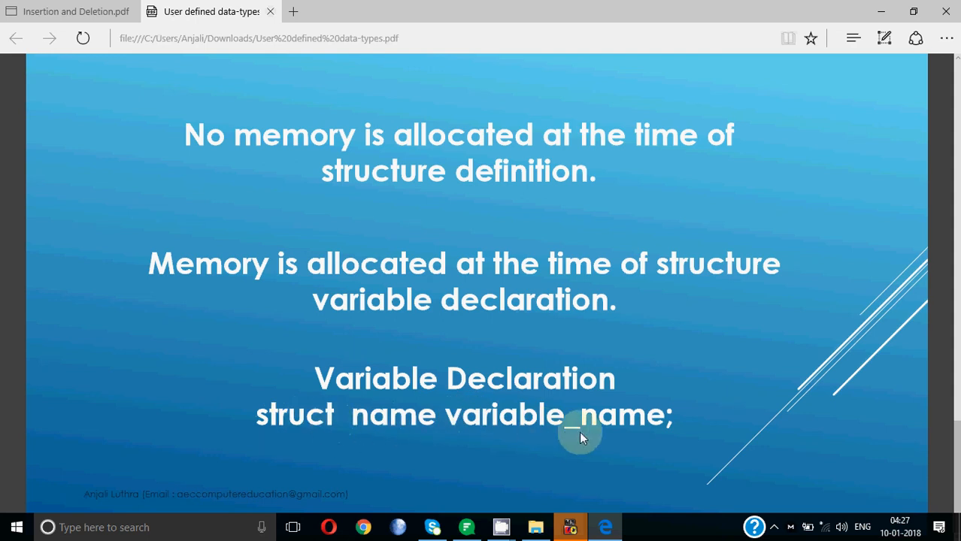
{"action": "scroll", "scroll_direction": "down", "scroll_amount": 3}
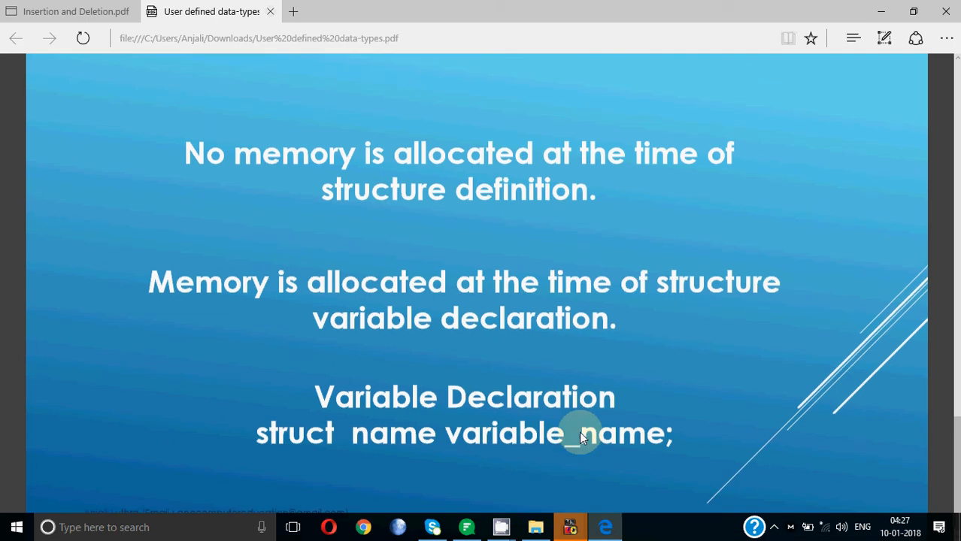
{"action": "scroll", "scroll_direction": "up", "scroll_amount": 3}
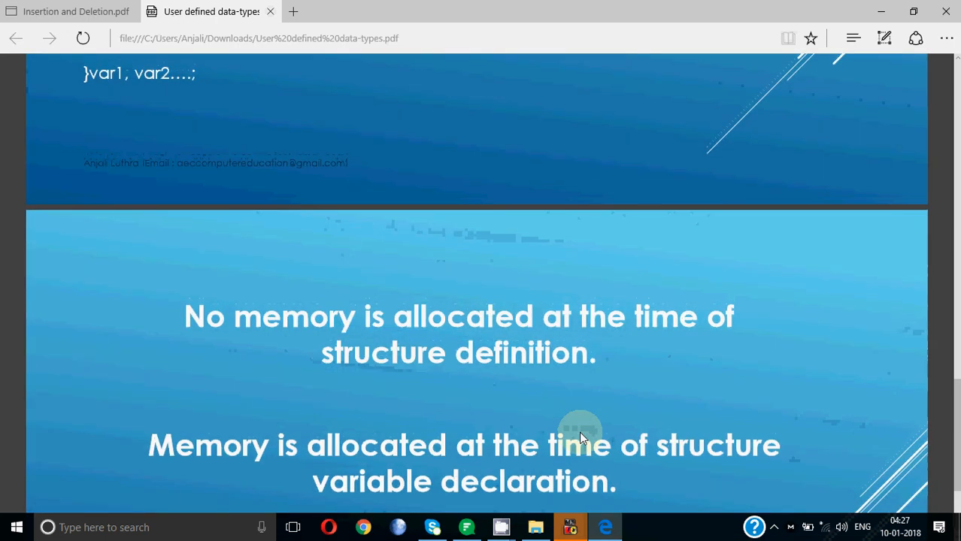
{"action": "scroll", "scroll_direction": "up", "scroll_amount": 3}
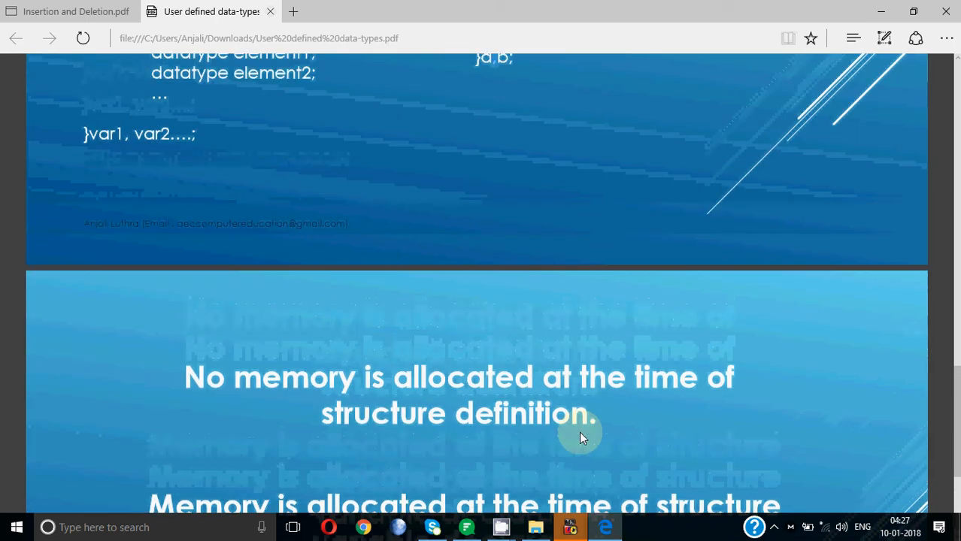
{"action": "scroll", "scroll_direction": "up", "scroll_amount": 3}
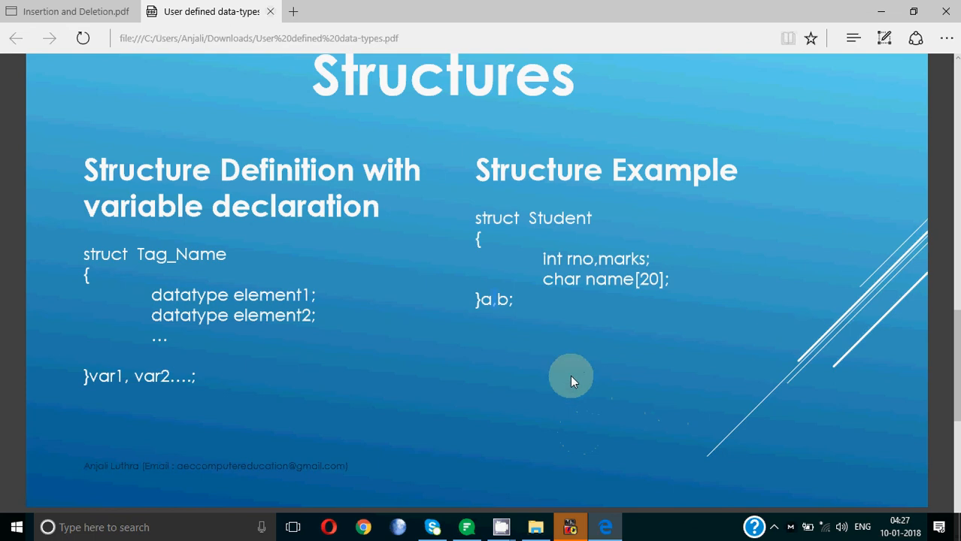
{"action": "mouse_move", "coordinate": [485, 305]}
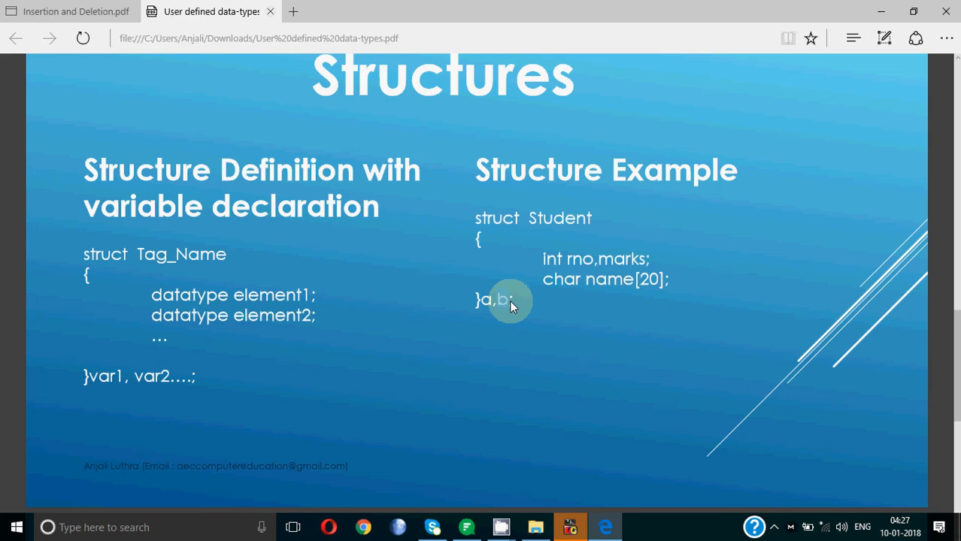
{"action": "mouse_move", "coordinate": [543, 285]}
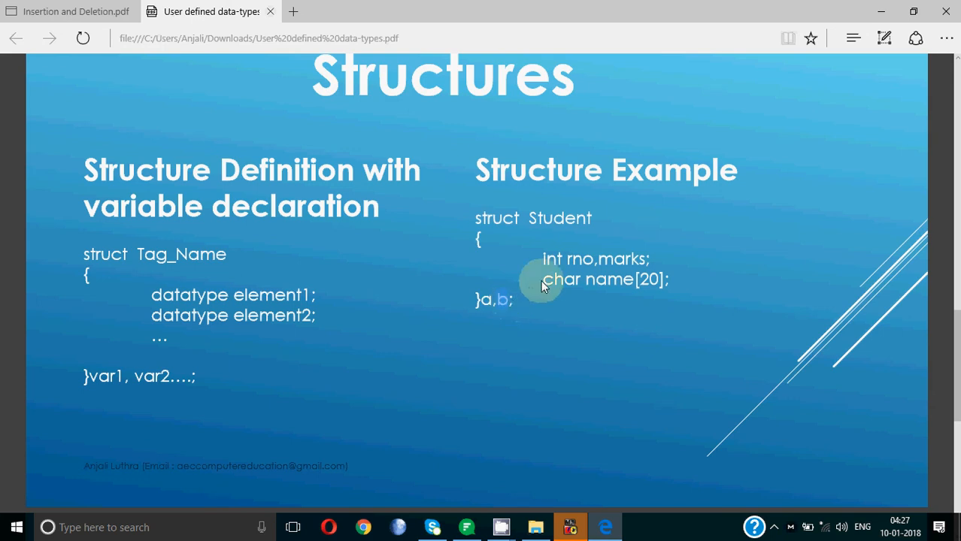
{"action": "mouse_move", "coordinate": [482, 299]}
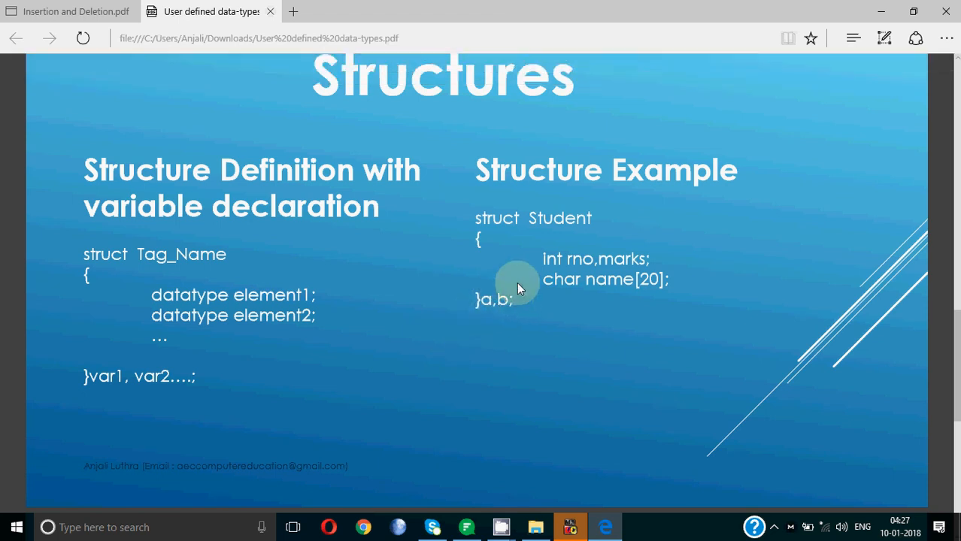
{"action": "mouse_move", "coordinate": [483, 294]}
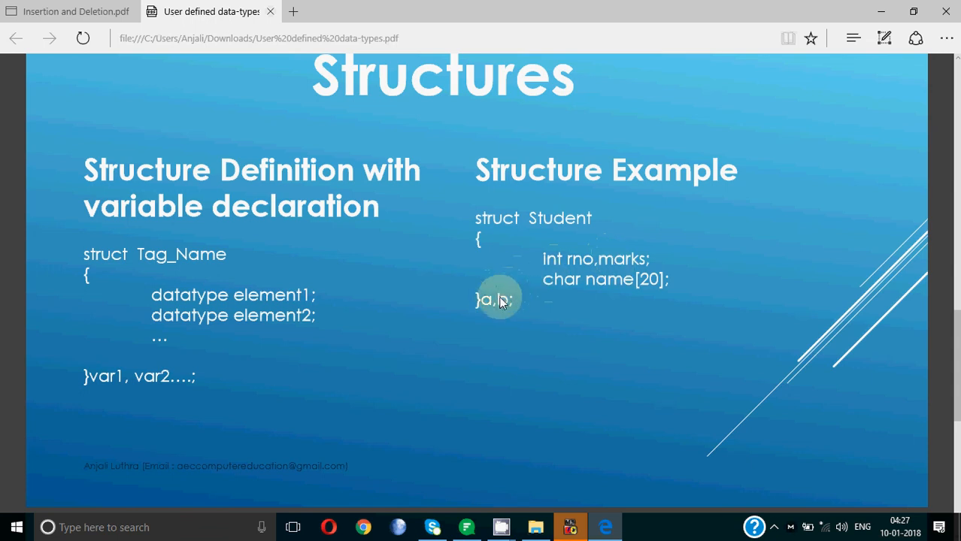
{"action": "mouse_move", "coordinate": [460, 357]}
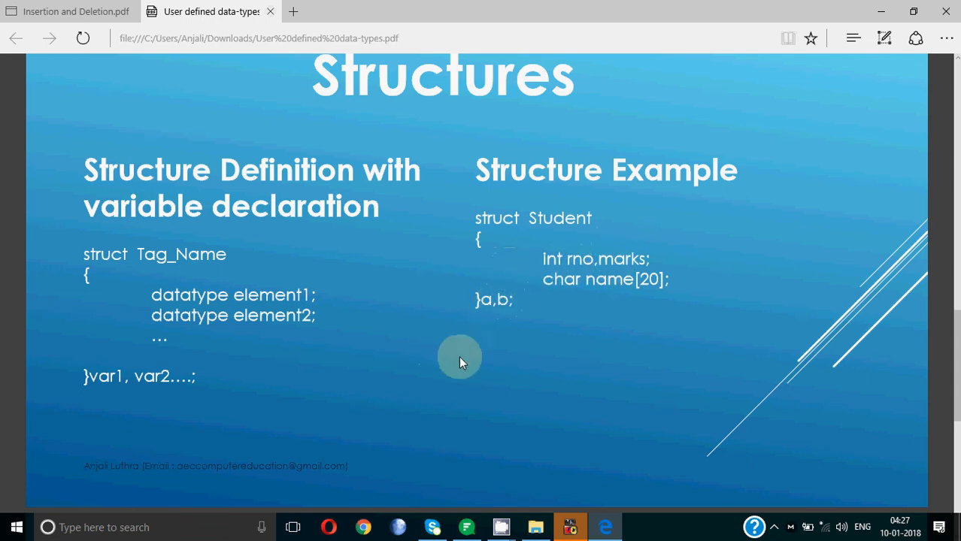
{"action": "mouse_move", "coordinate": [623, 336]}
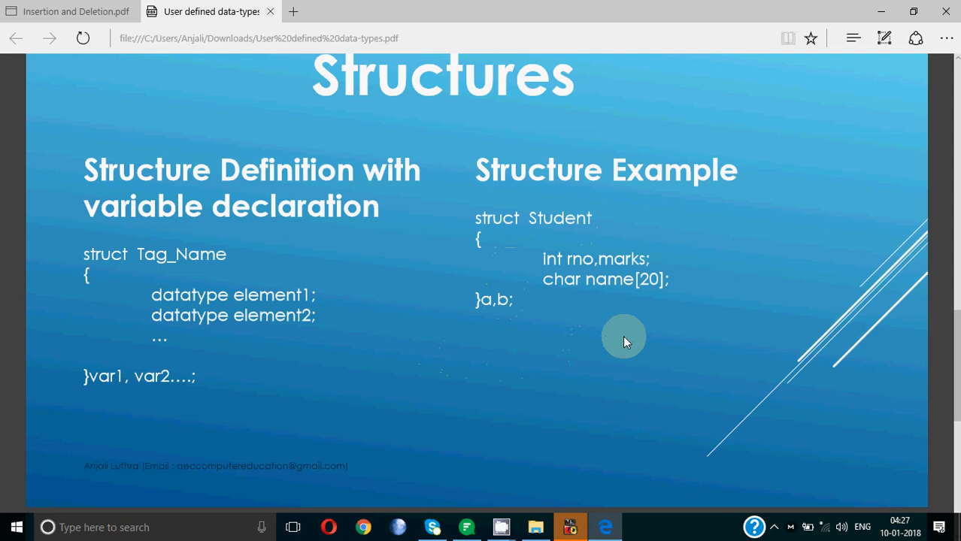
{"action": "mouse_move", "coordinate": [573, 503]}
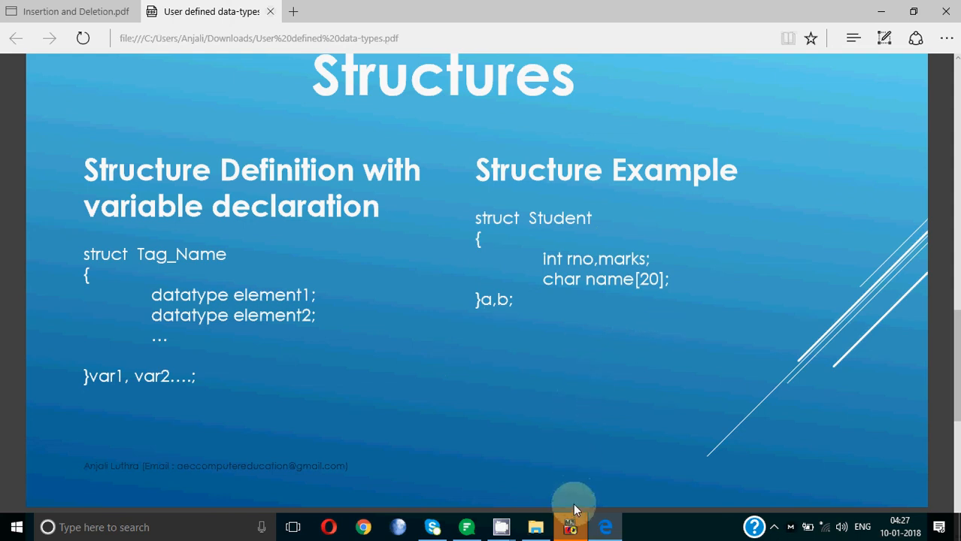
{"action": "mouse_move", "coordinate": [570, 526]}
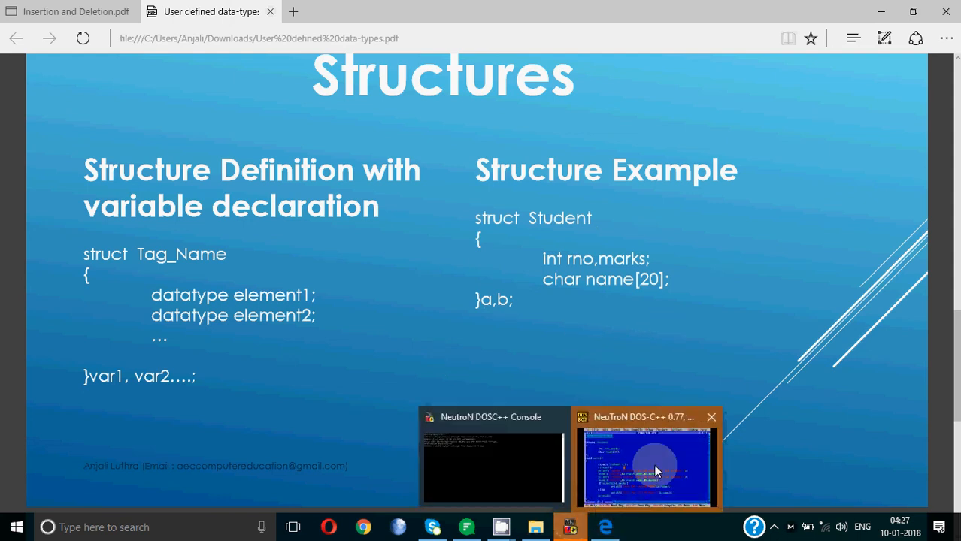
- Switch to NeutroN DOS-C++ and scroll STRUCTUR.CPP to the end of main
{"action": "left_click", "coordinate": [647, 463]}
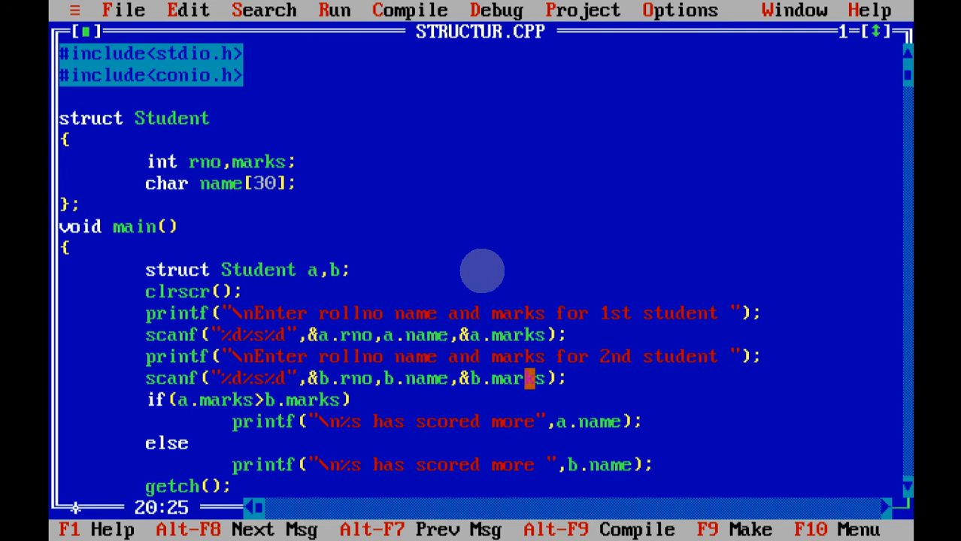
{"action": "scroll", "scroll_direction": "down", "scroll_amount": 3}
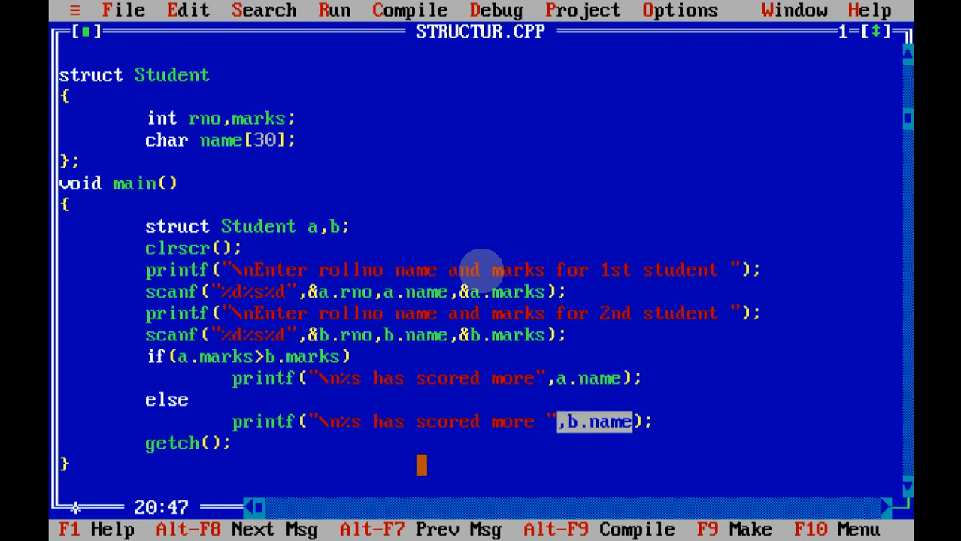
- Run the STRUCTUR.CPP student-marks program from the Run menu
{"action": "left_click", "coordinate": [334, 10]}
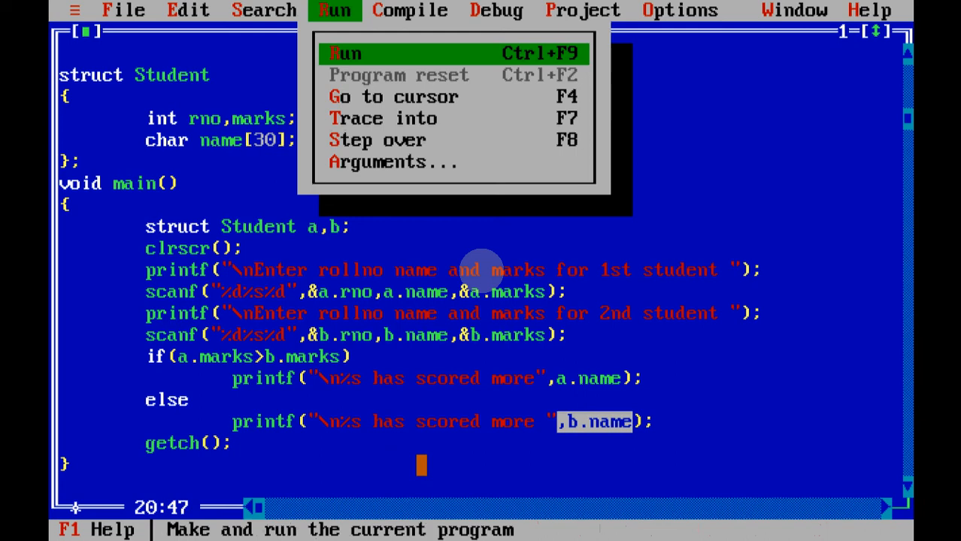
{"action": "left_click", "coordinate": [344, 53]}
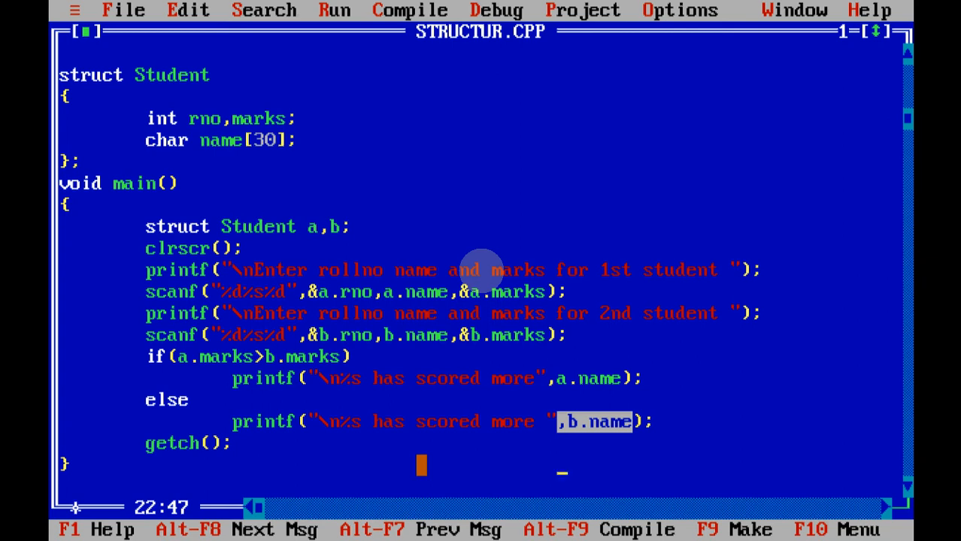
{"action": "mouse_move", "coordinate": [500, 380]}
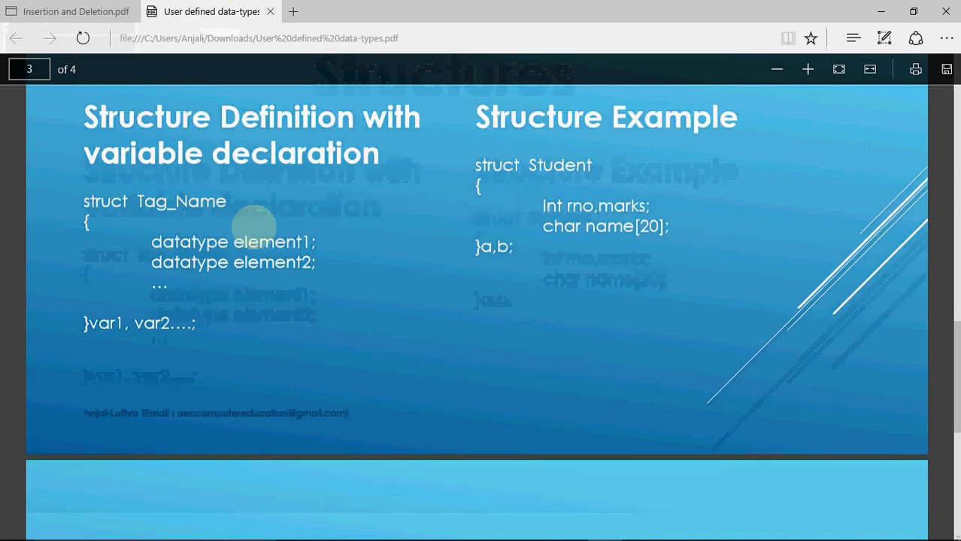
- Scroll the PDF to slide 4 on structure memory allocation and declaration syntax
{"action": "scroll", "scroll_direction": "down", "scroll_amount": 3}
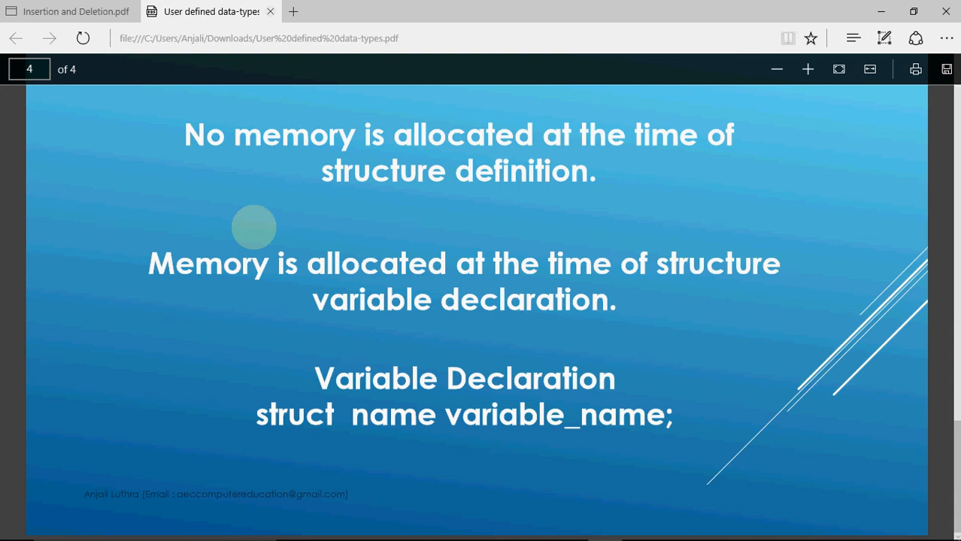
{"action": "mouse_move", "coordinate": [488, 225]}
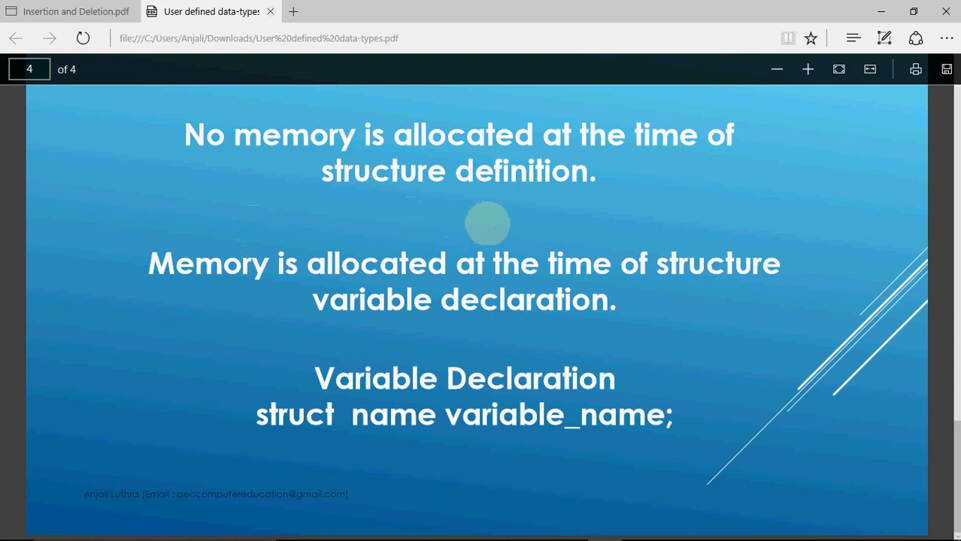